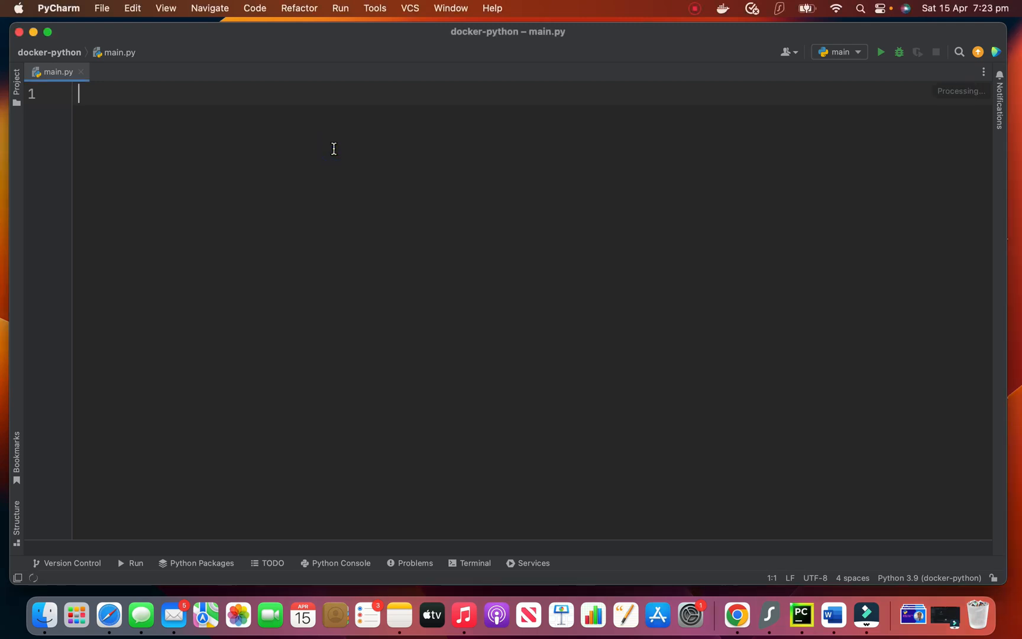
# Add 'import turtle' as the first line of main.py.
pyautogui.write('import t')
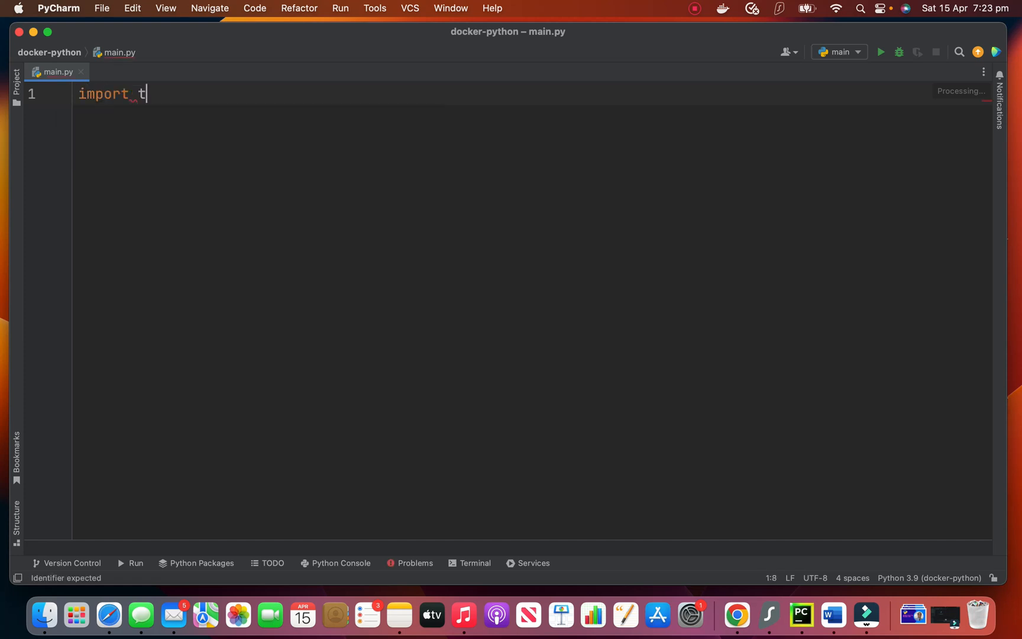
pyautogui.write('urtle')
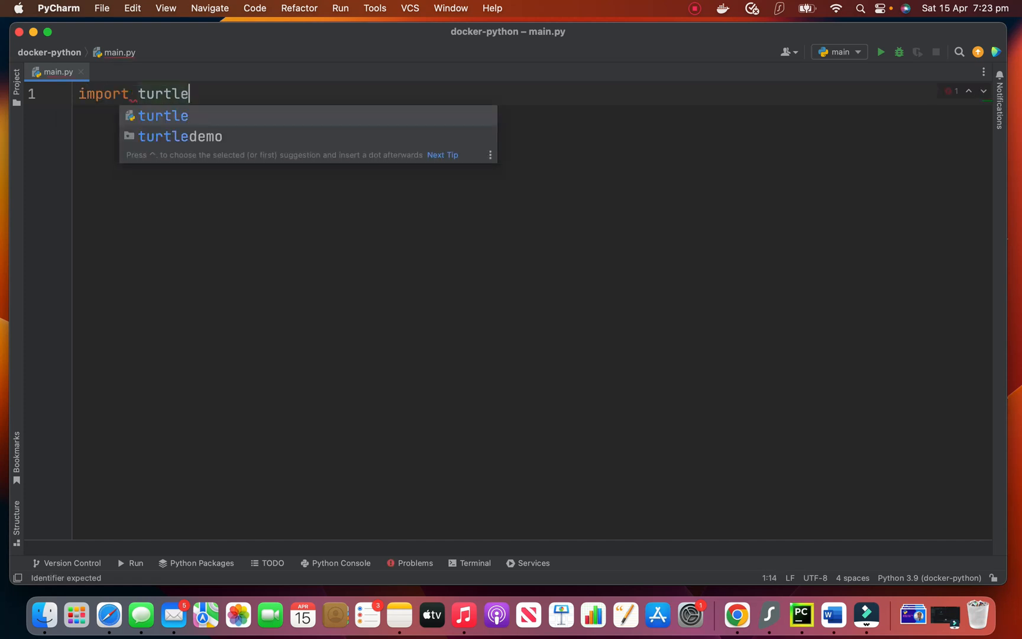
pyautogui.press('enter')
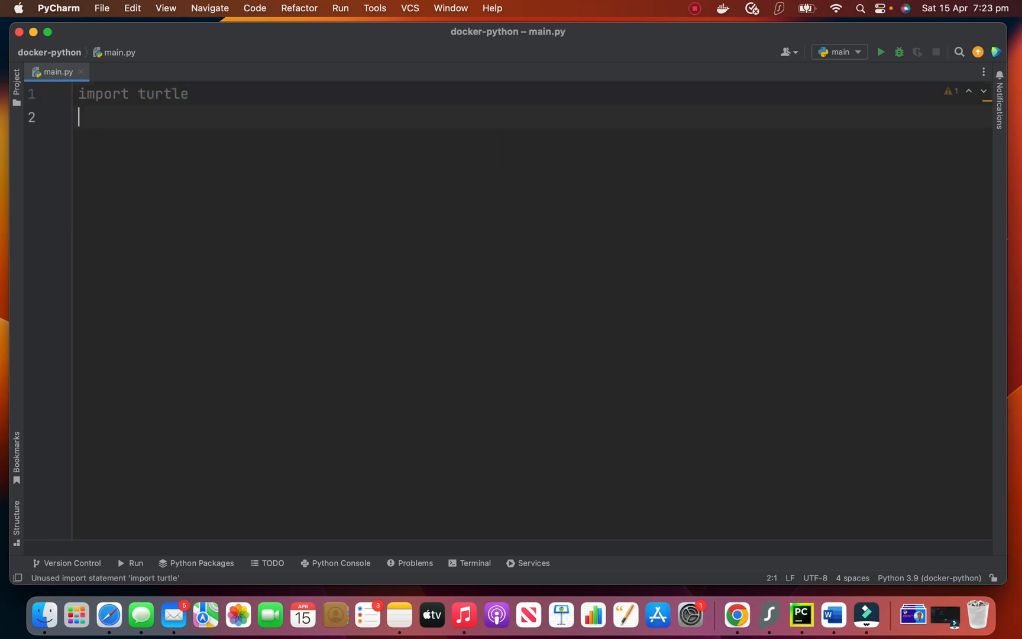
# Define colors = ['red', 'purple', 'blue', 'green', 'orange', 'yellow'].
pyautogui.write('colo')
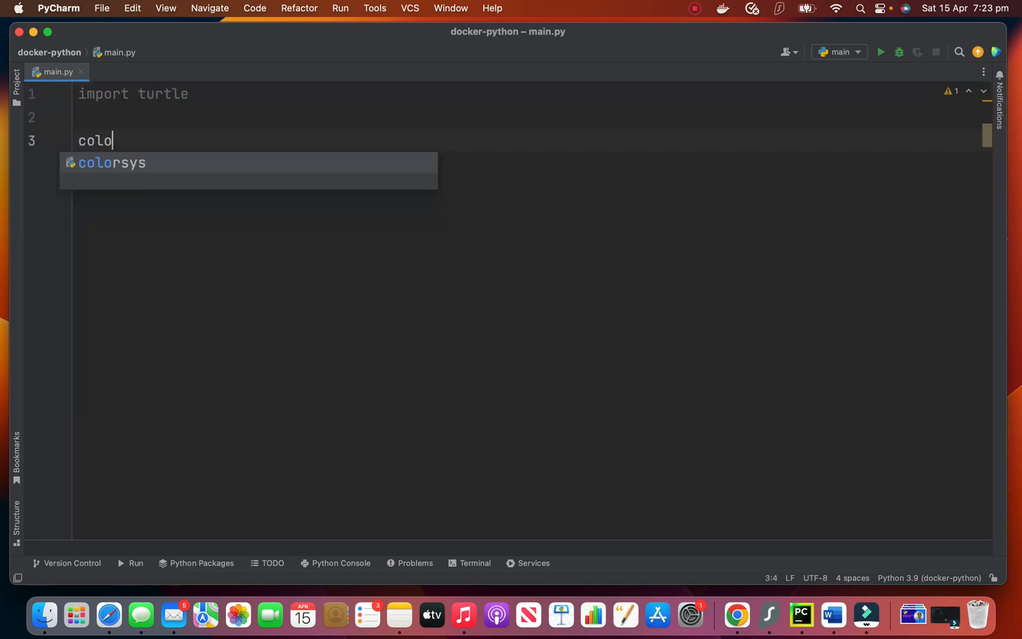
pyautogui.write('r')
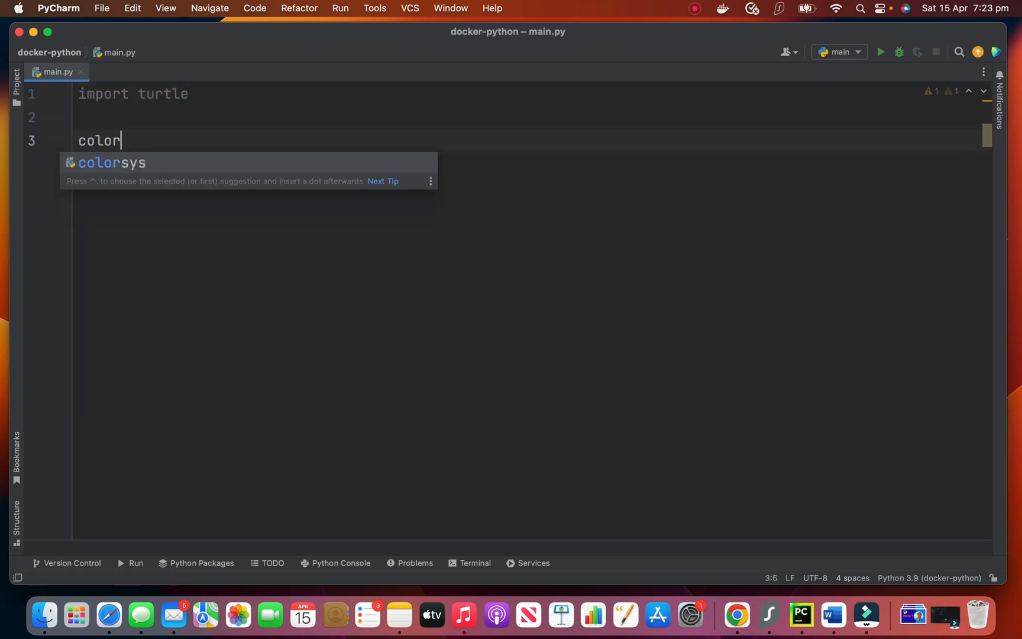
pyautogui.write('s =')
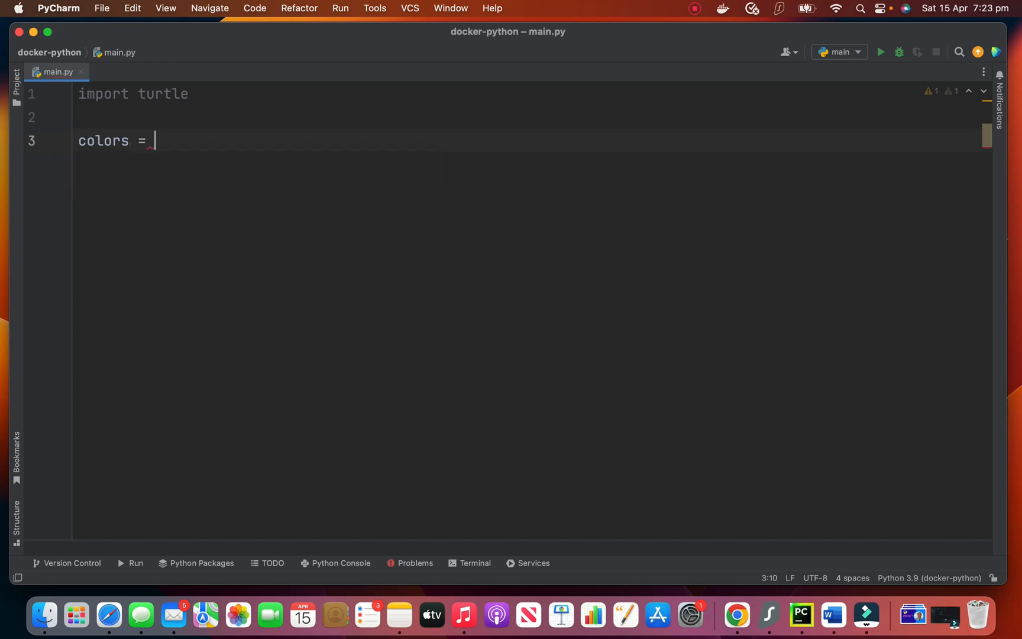
pyautogui.write("['re']")
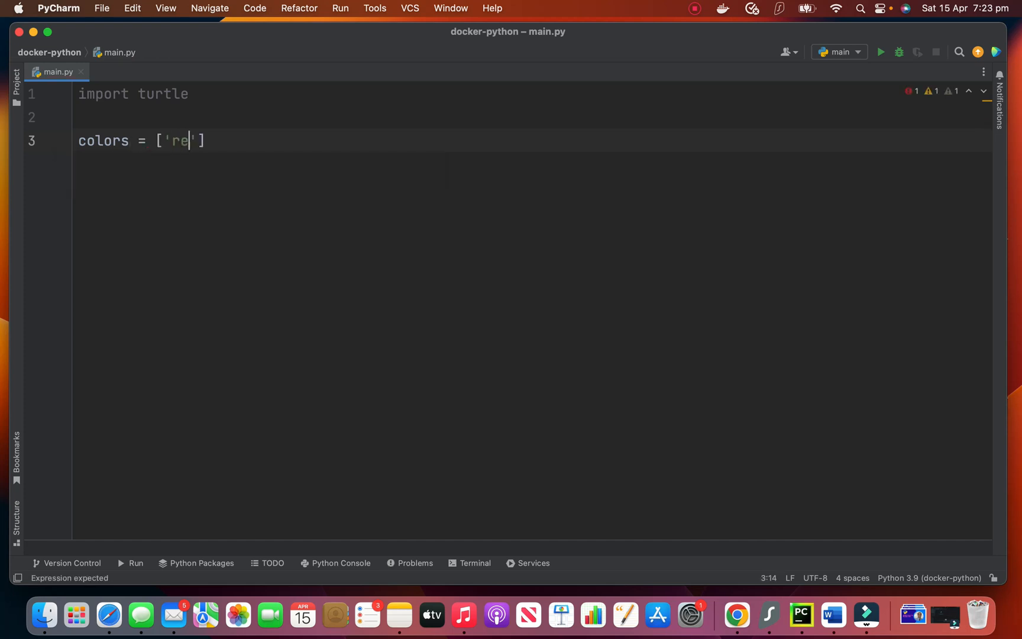
pyautogui.write("d', '")
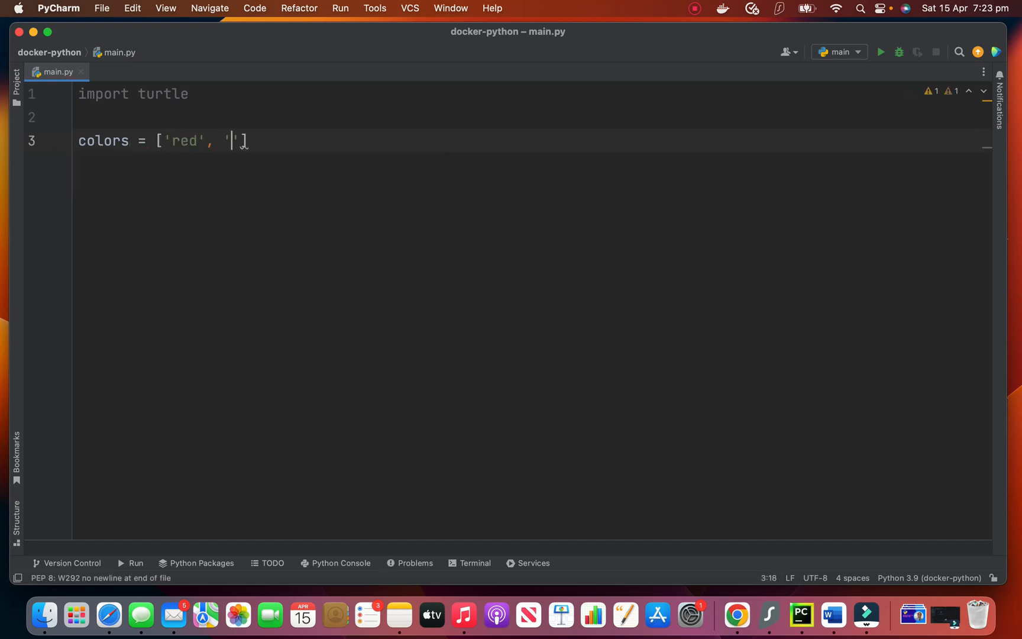
pyautogui.write('p')
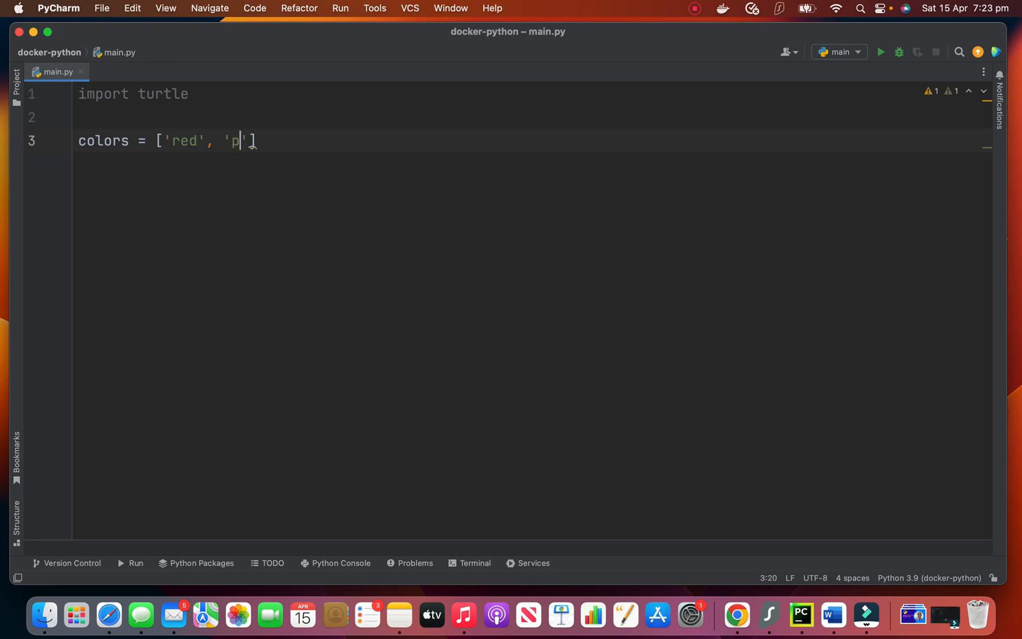
pyautogui.write('urple')
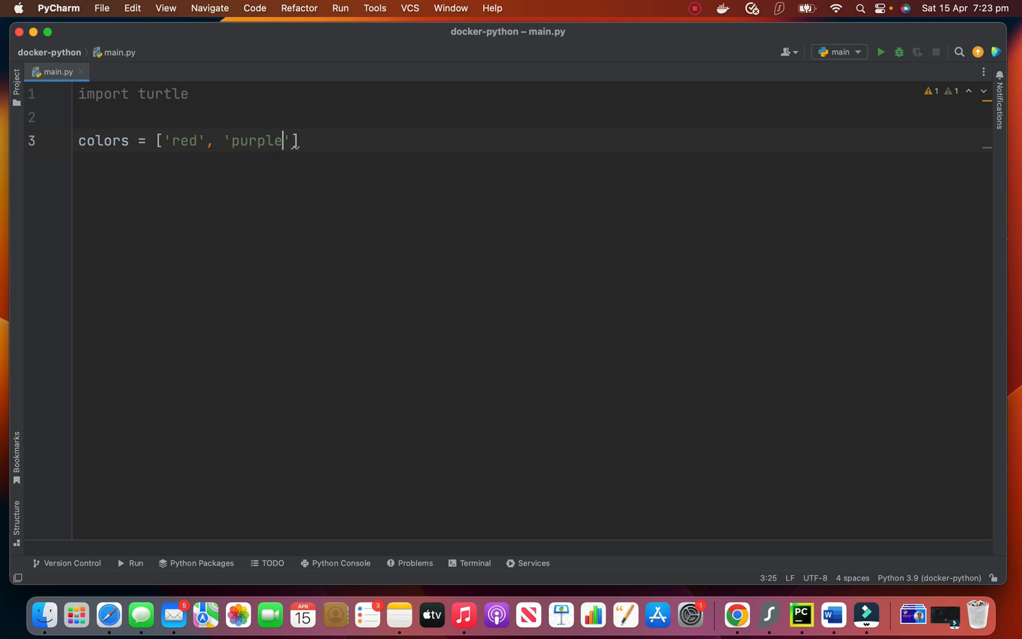
pyautogui.write(", '")
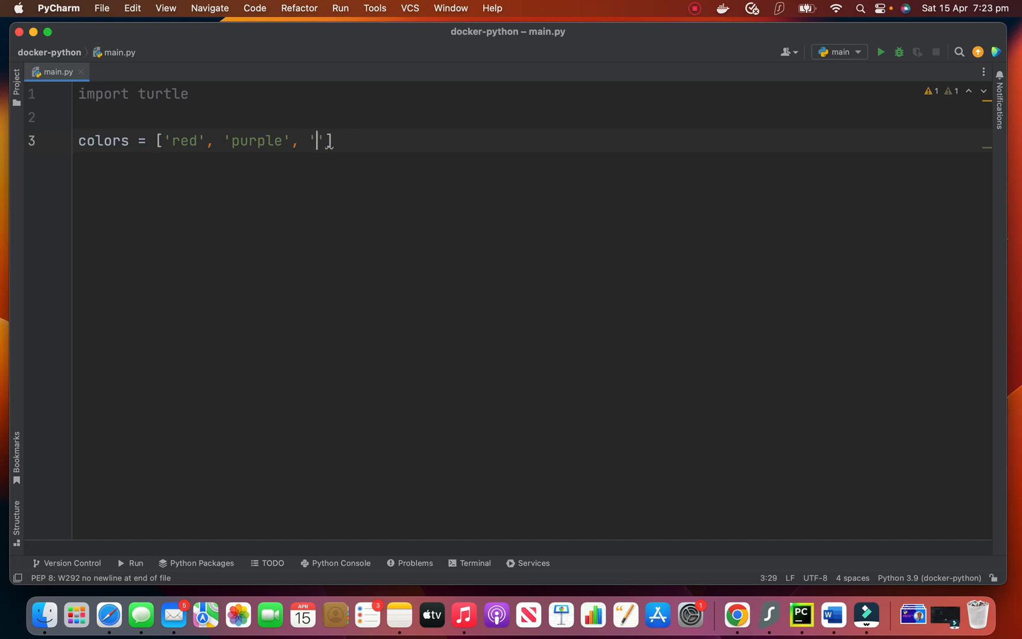
pyautogui.write('blue')
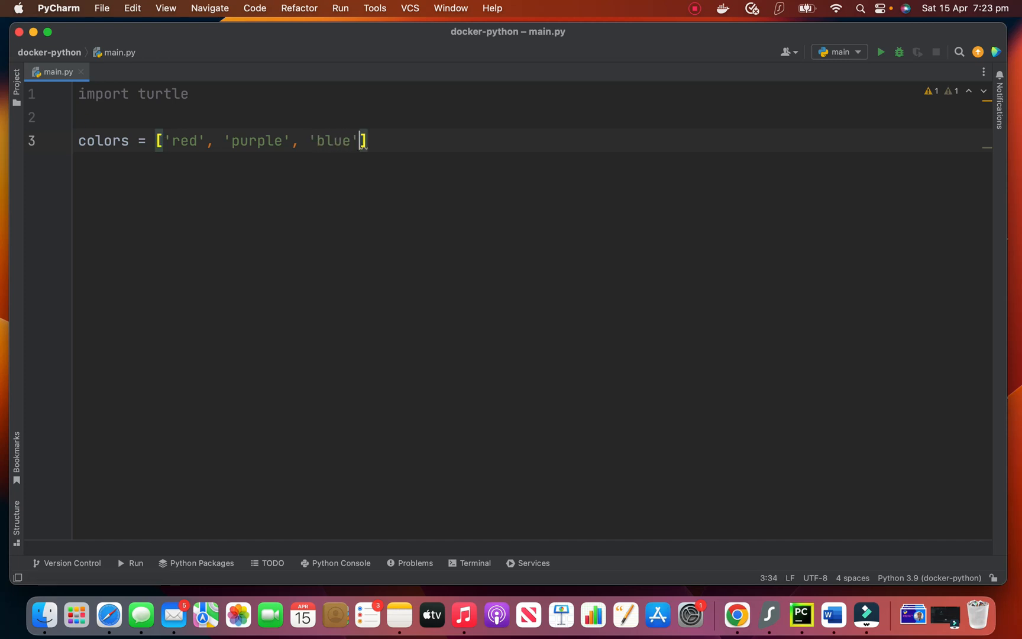
pyautogui.write(", 'gr'")
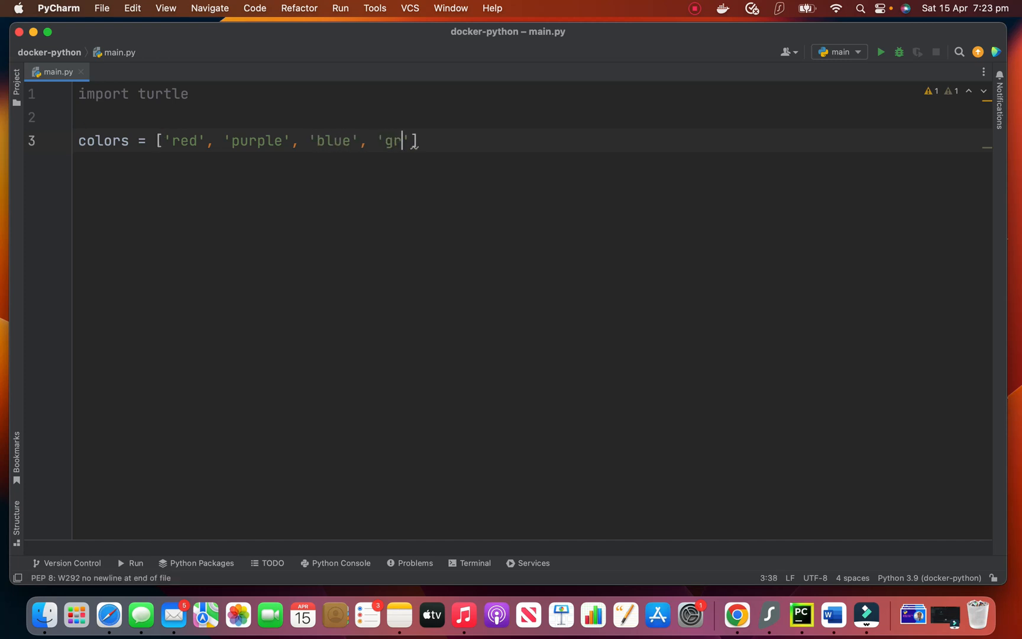
pyautogui.write('een')
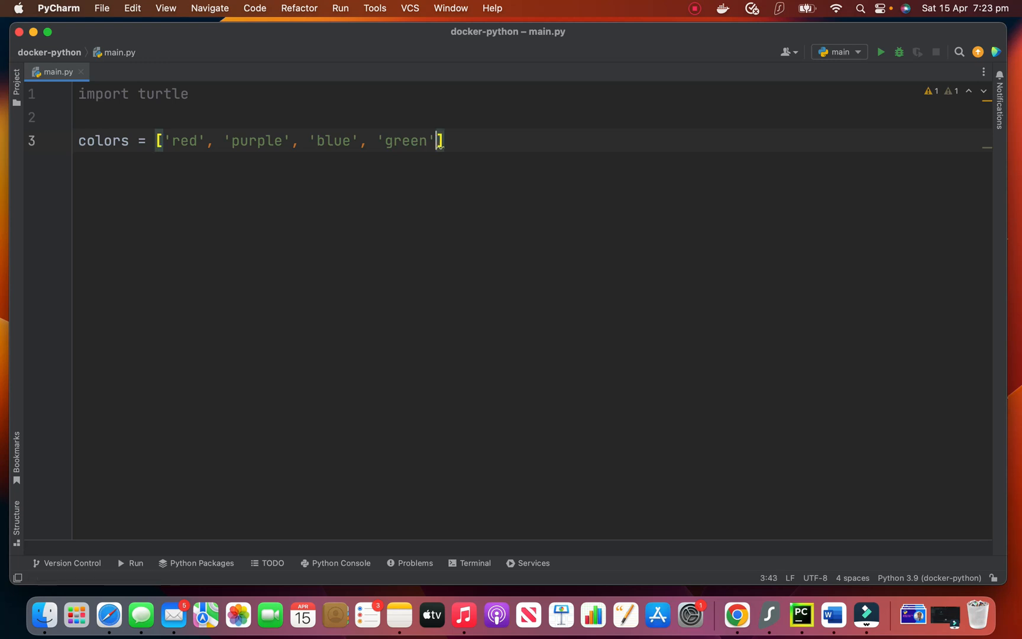
pyautogui.write(", 'orange'")
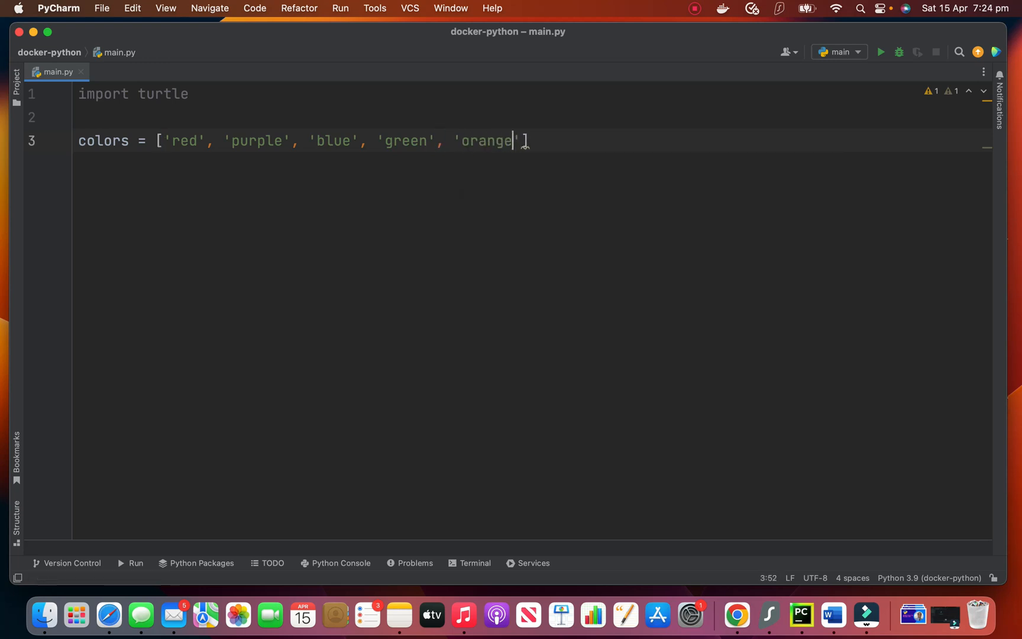
pyautogui.write(", 'yellow")
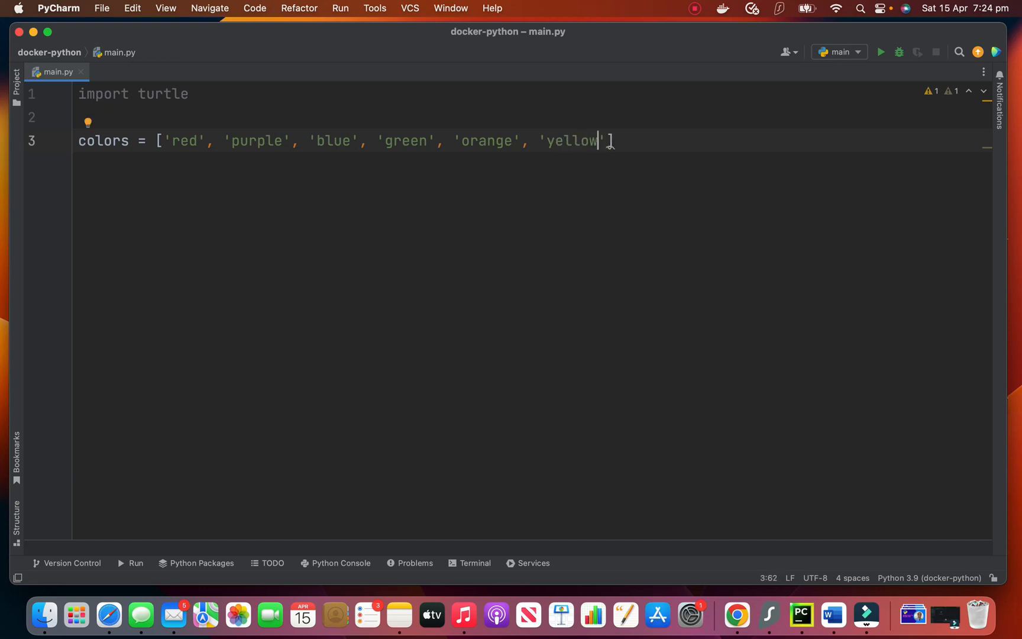
pyautogui.doubleClick(244, 140)
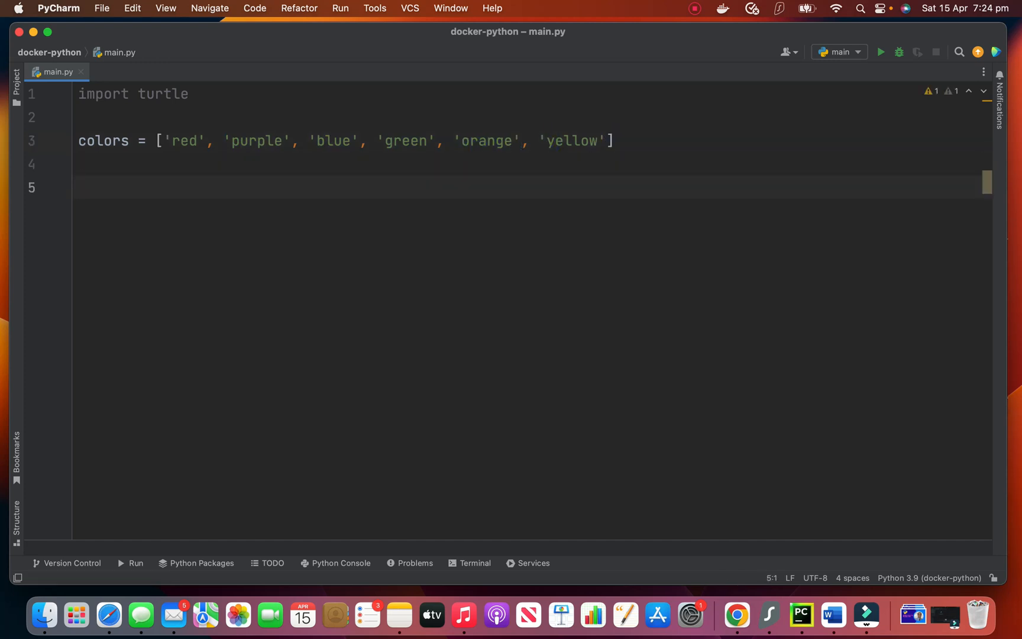
# Add turtle.bgcolor('black') below the colors list.
pyautogui.write('tu')
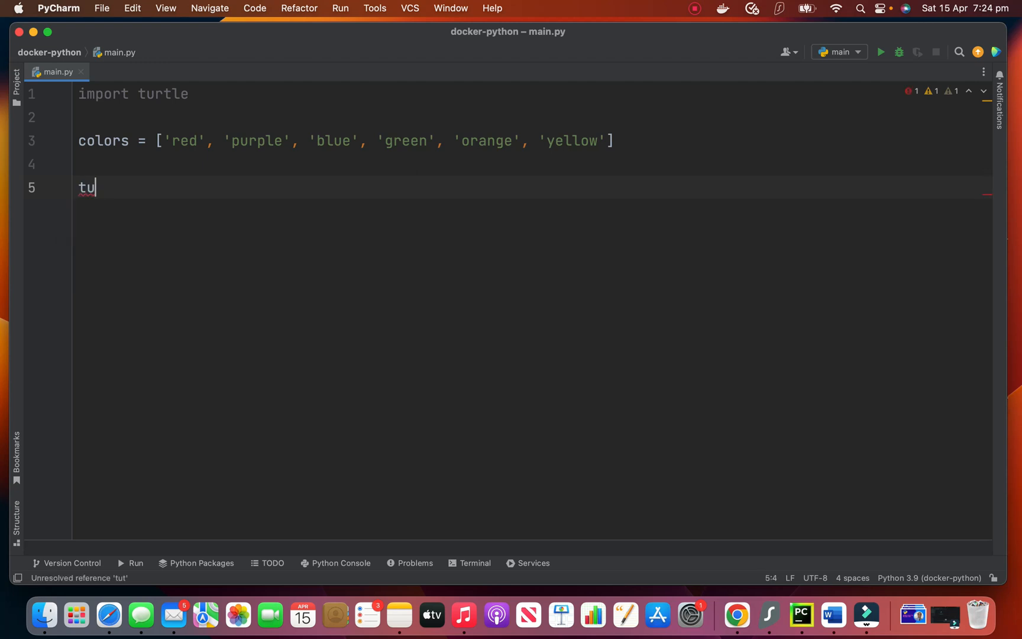
pyautogui.write('rtle.')
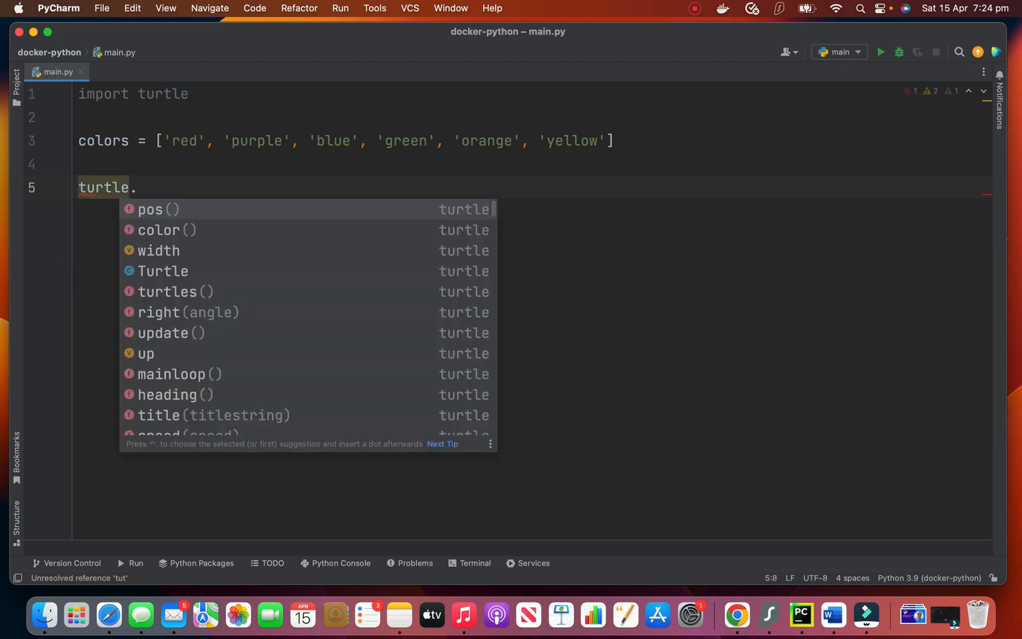
pyautogui.write('bgcolor(')
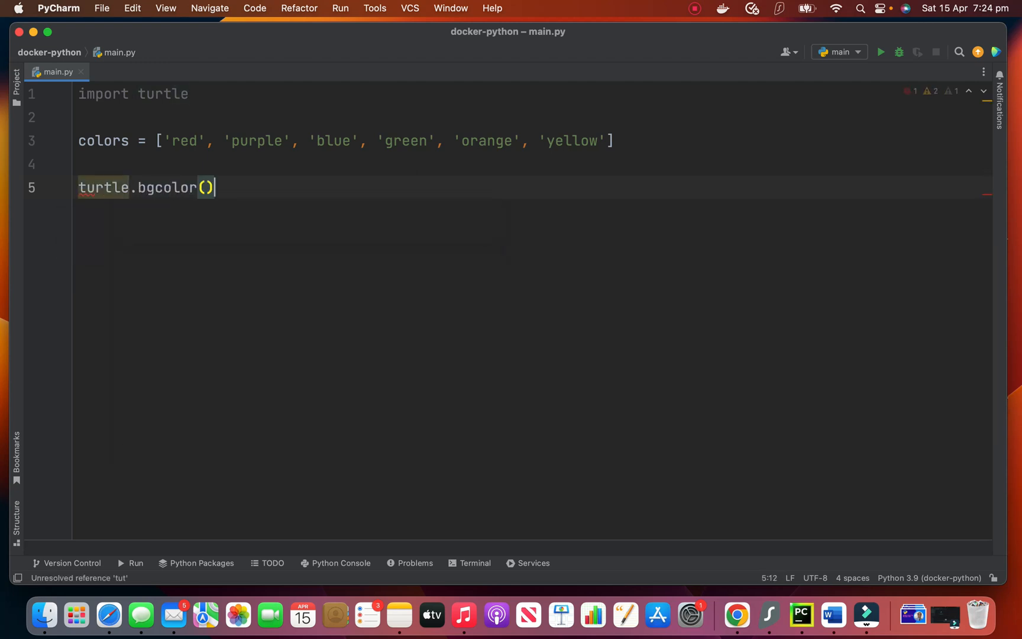
pyautogui.write("'")
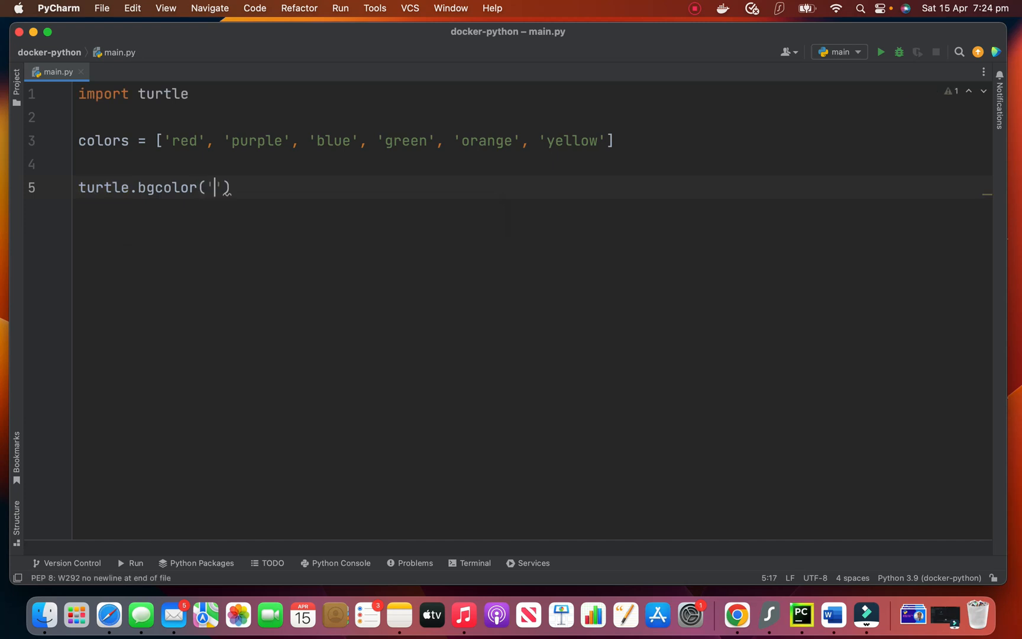
pyautogui.write('black')
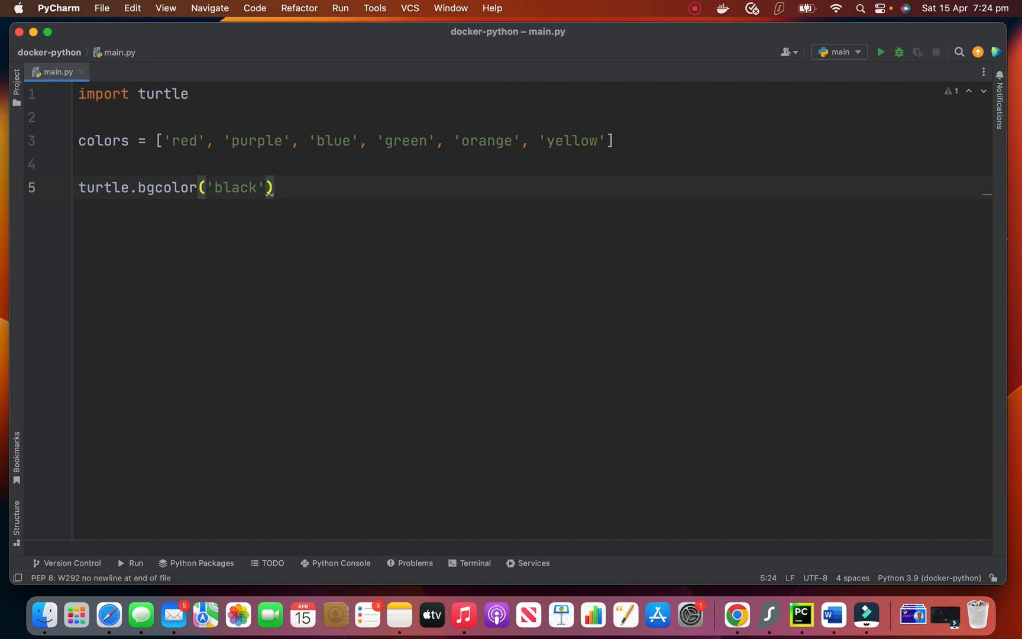
pyautogui.press('enter')
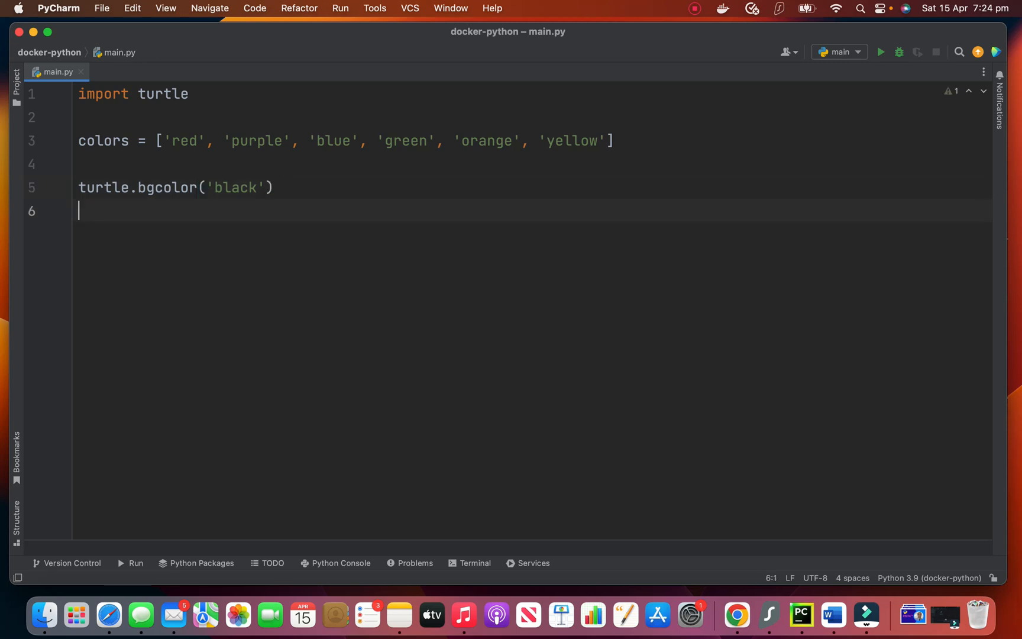
# Add turtle.speed(0) on the next line.
pyautogui.write('turt')
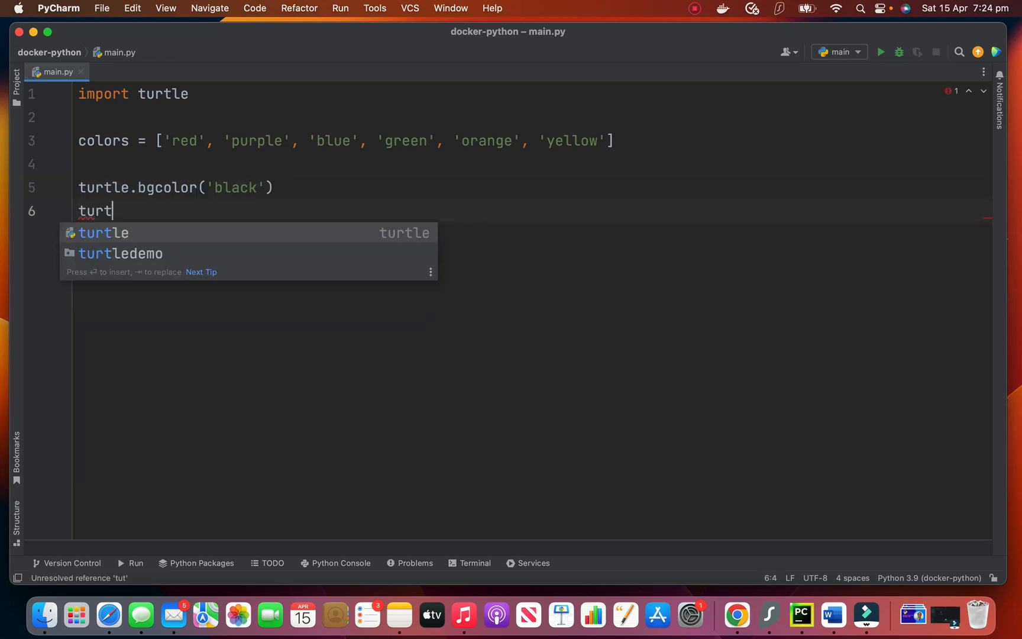
pyautogui.write('le.sp')
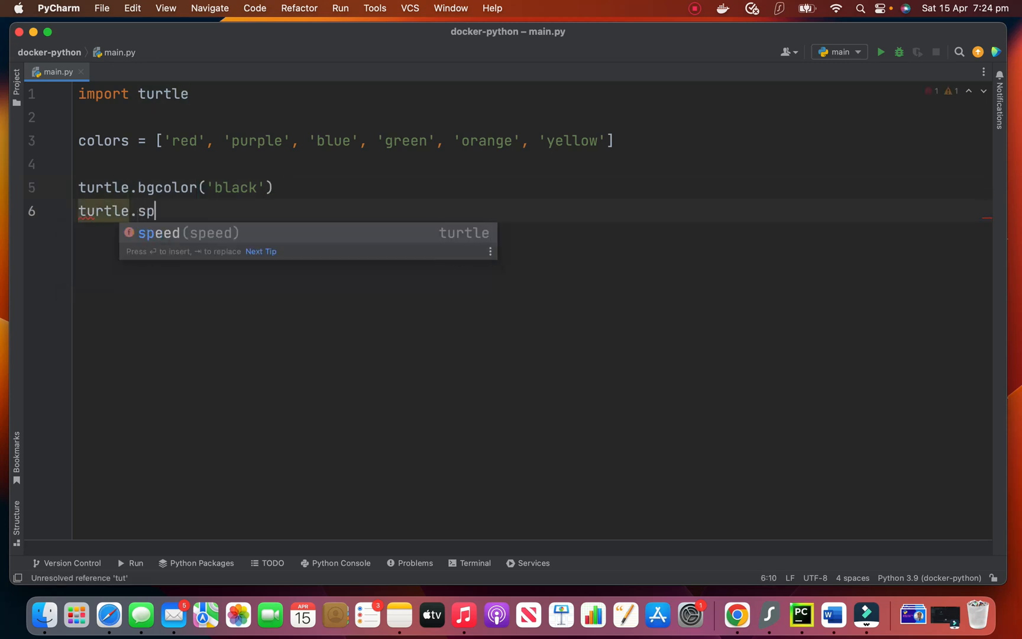
pyautogui.write('eed(0)')
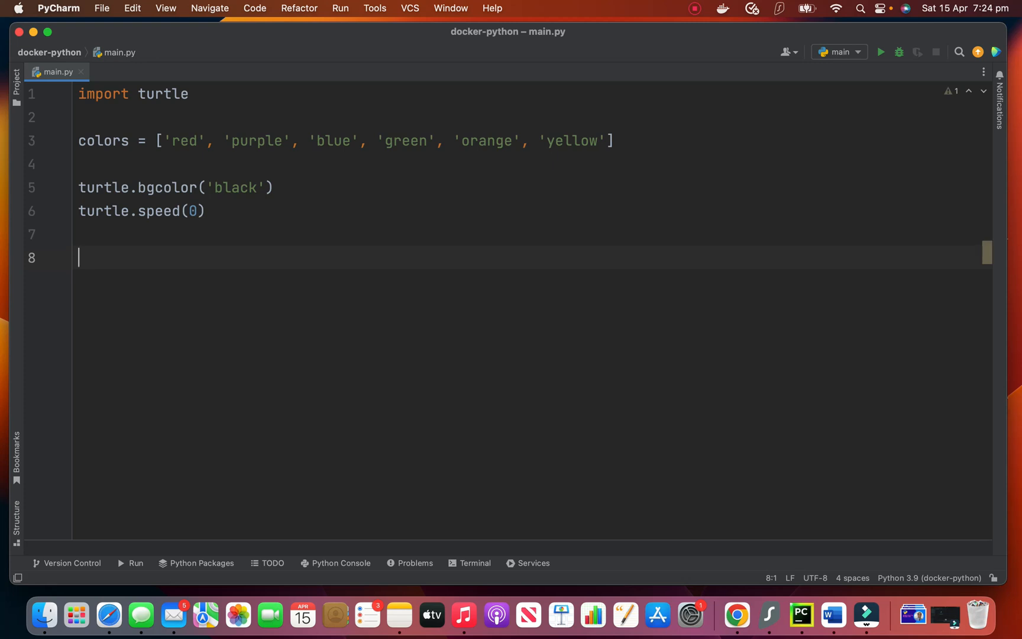
# Start a for loop over range(360).
pyautogui.write('for i i')
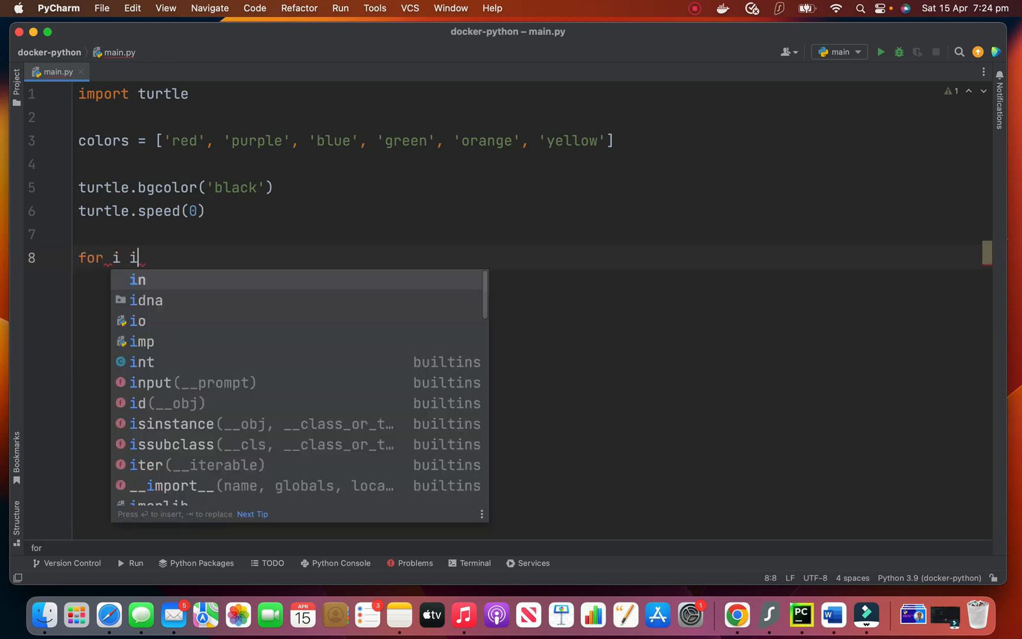
pyautogui.write('n range')
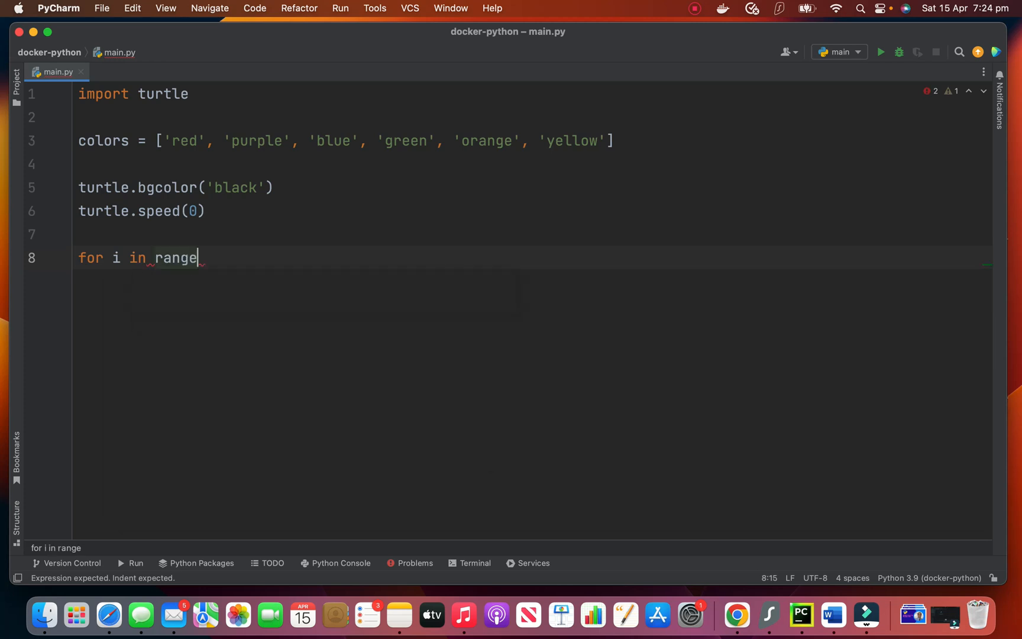
pyautogui.write('(360):')
pyautogui.write('t')
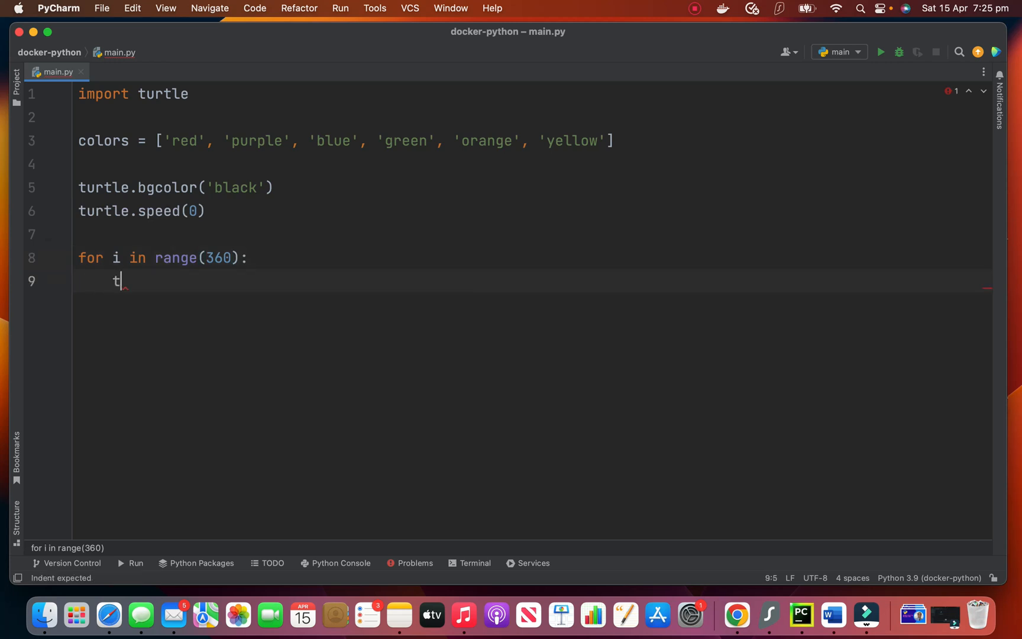
# Set the loop's pen colour to colors[i % len(colors)] using autocomplete.
pyautogui.write('urtle.p')
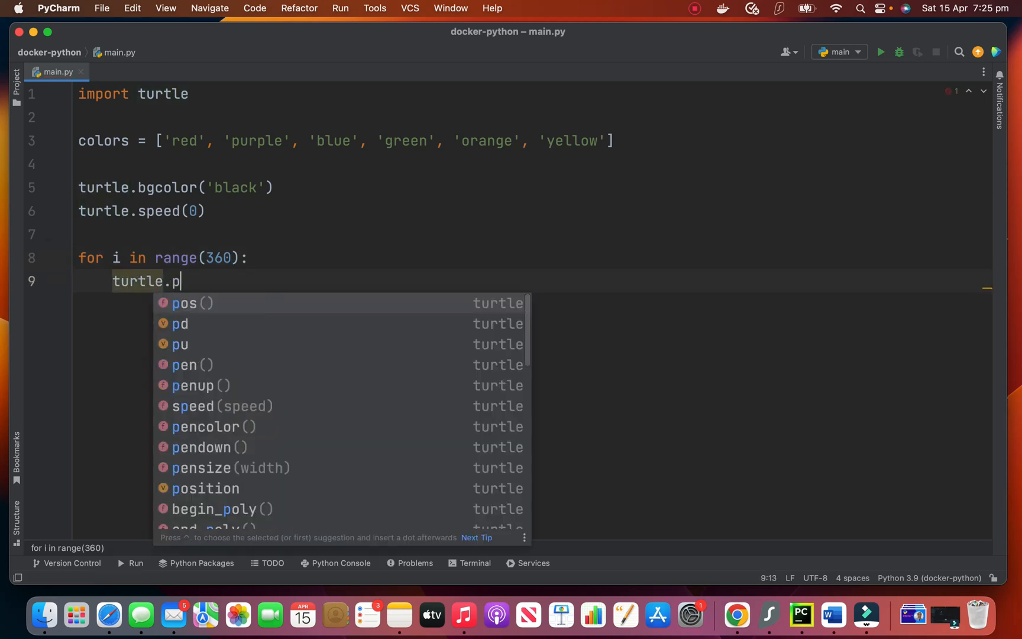
pyautogui.click(213, 427)
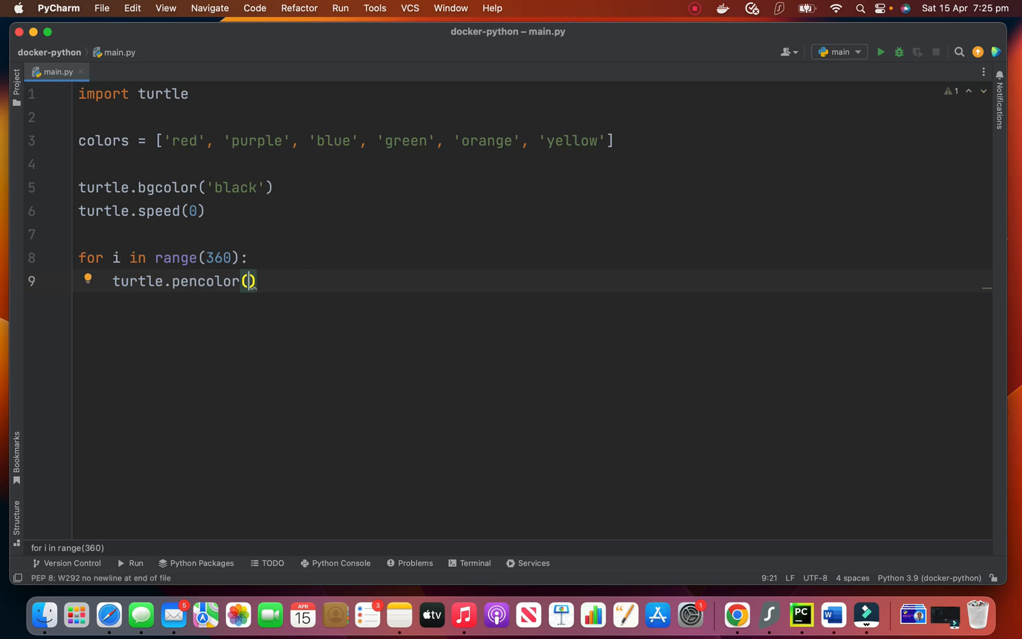
pyautogui.doubleClick(103, 140)
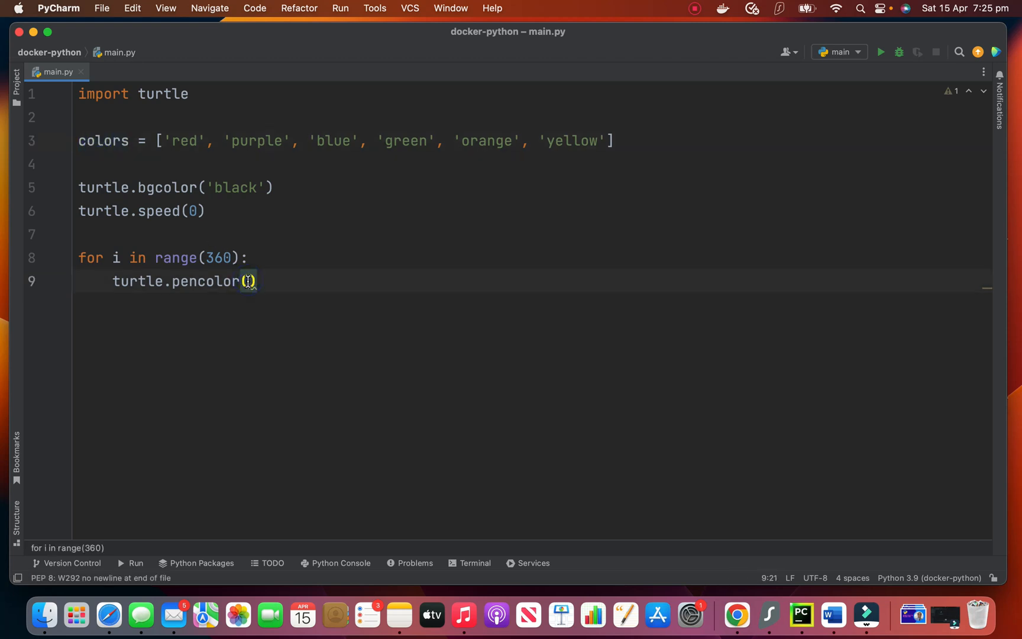
pyautogui.write('colors')
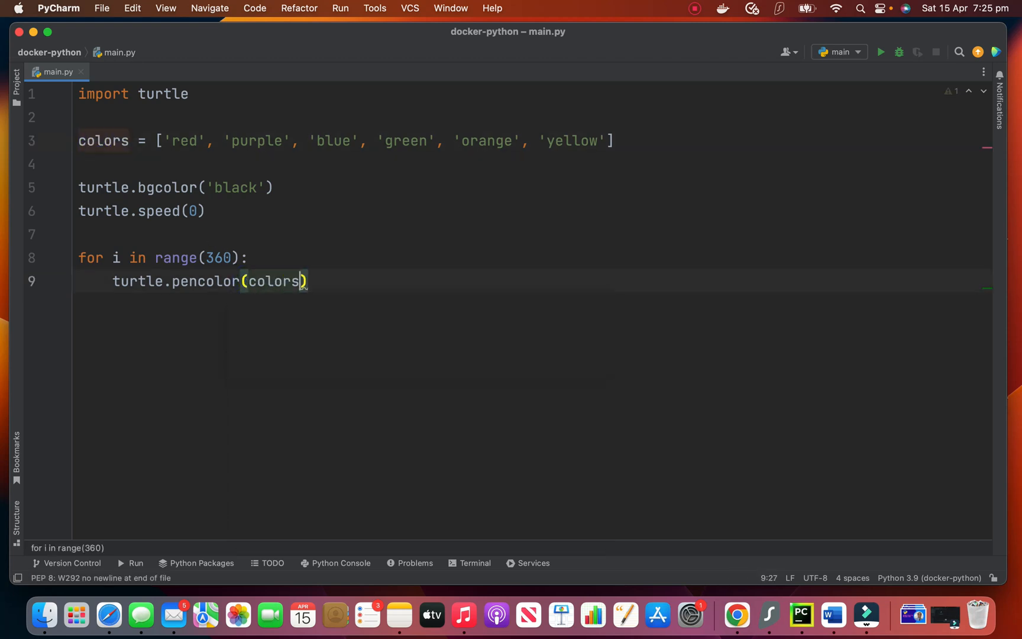
pyautogui.write('[')
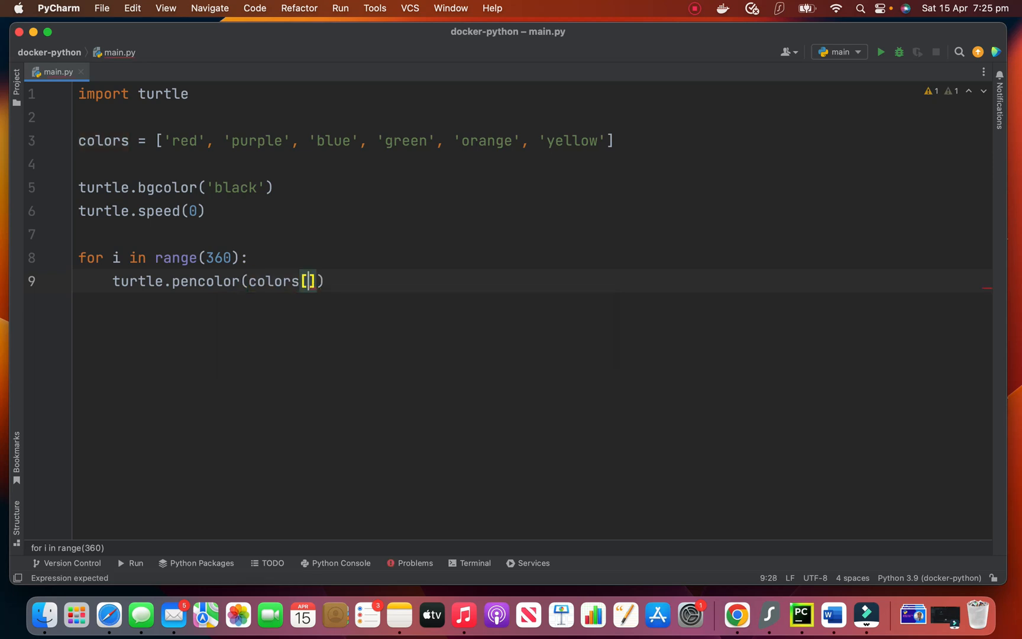
pyautogui.write('i')
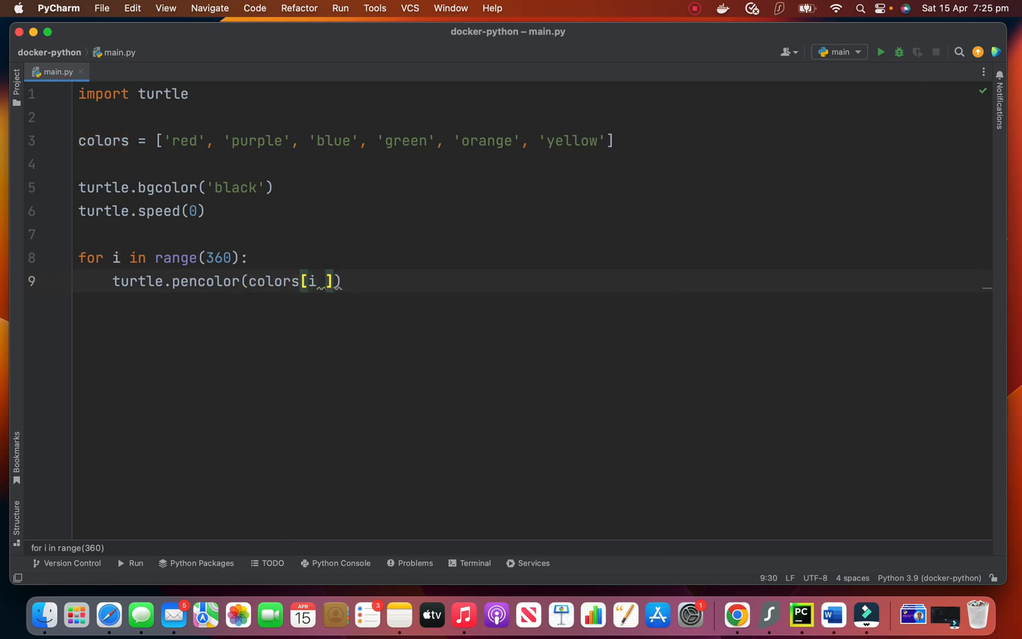
pyautogui.write('% len(c')
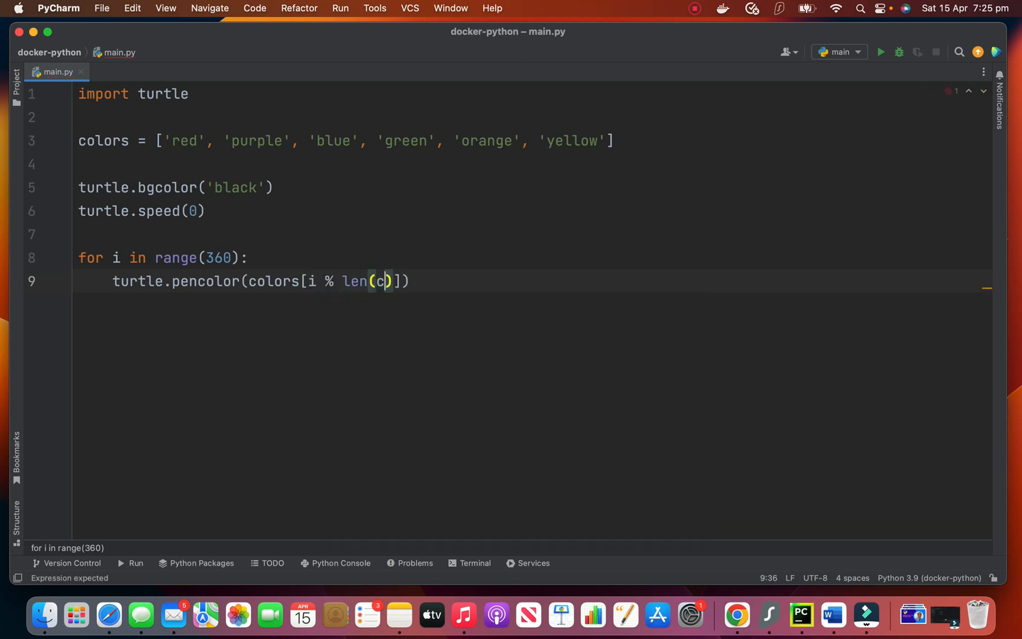
pyautogui.write('olors')
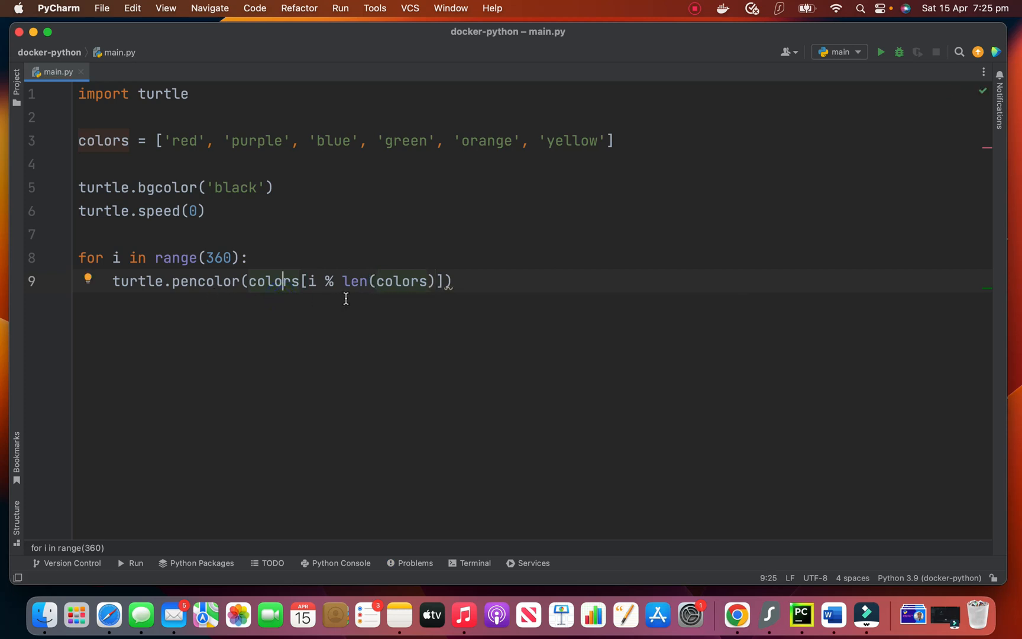
pyautogui.moveTo(413, 149)
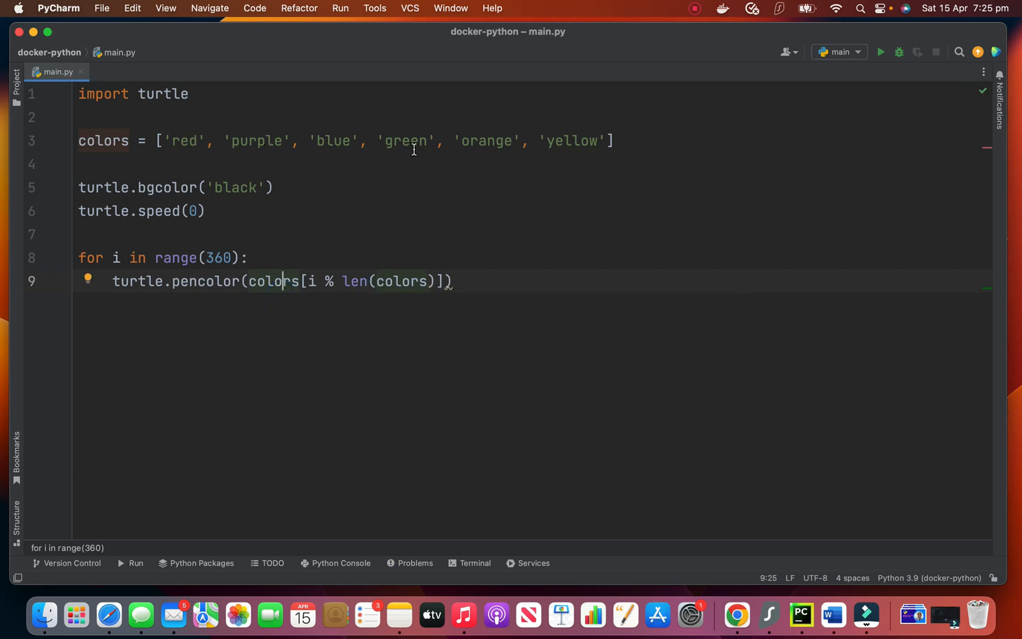
pyautogui.doubleClick(354, 281)
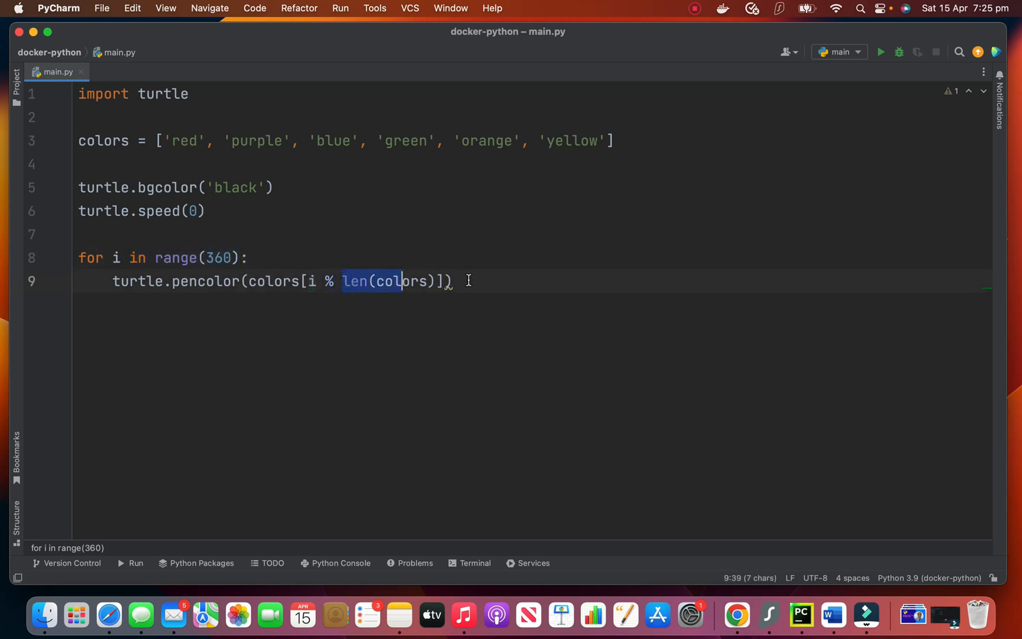
pyautogui.press('enter')
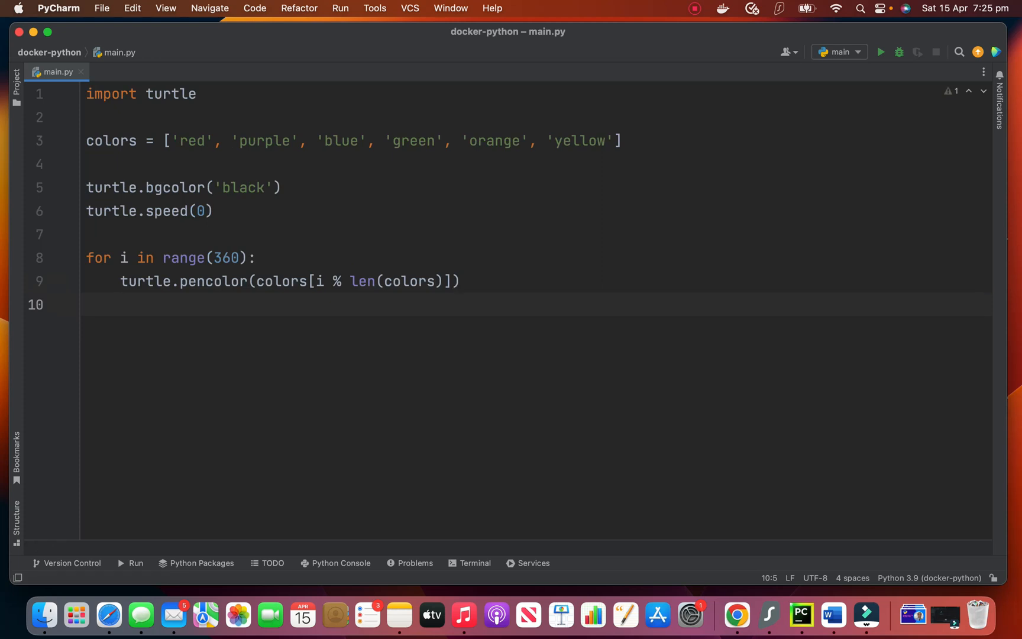
# Set the pen width inside the loop to i/100 + 1.
pyautogui.write('t')
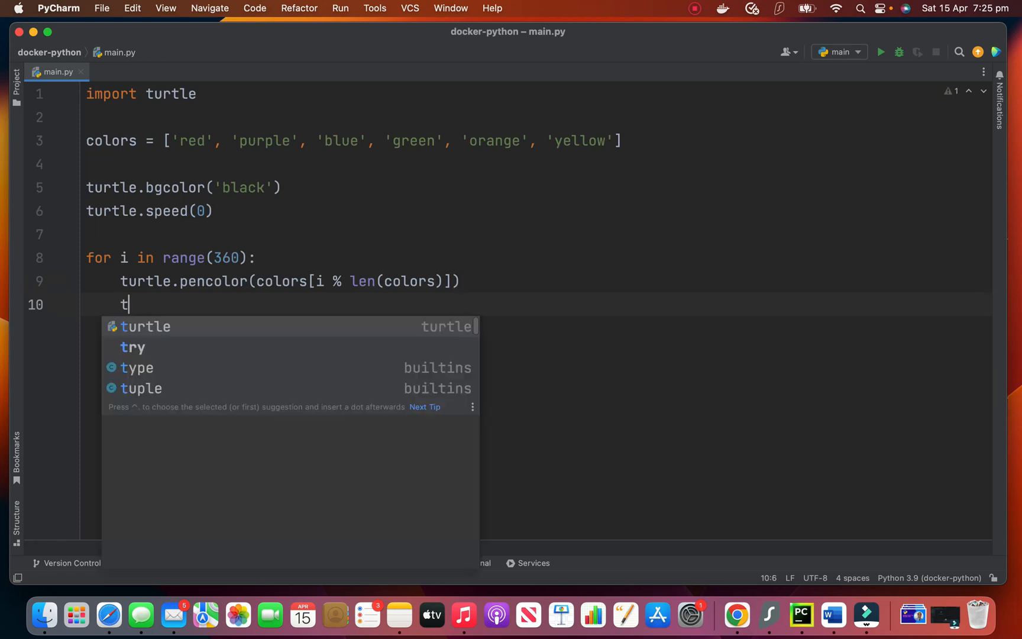
pyautogui.write('urtle.width')
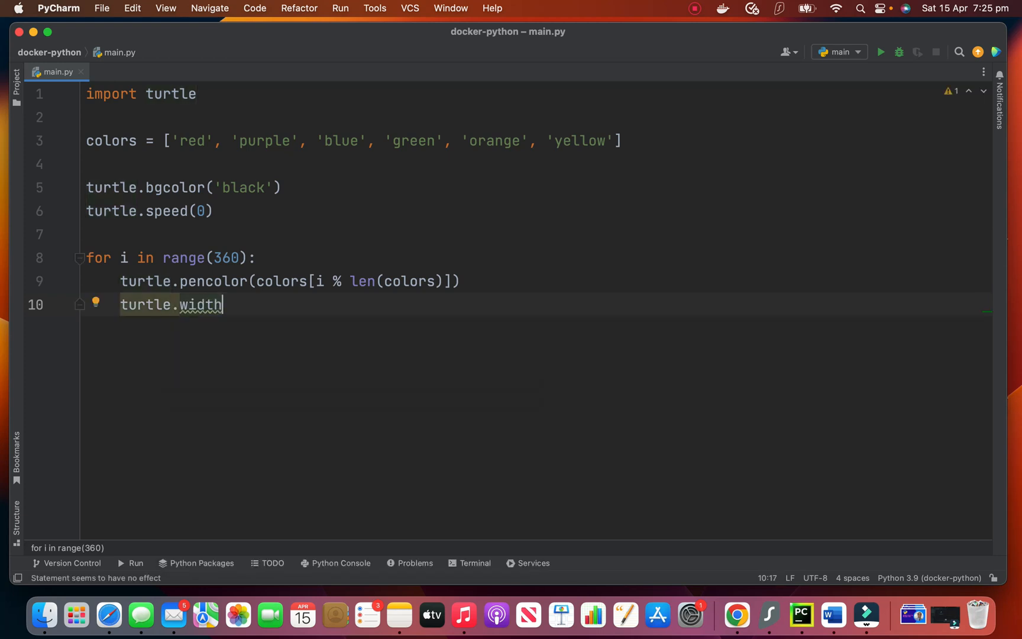
pyautogui.write('(i/')
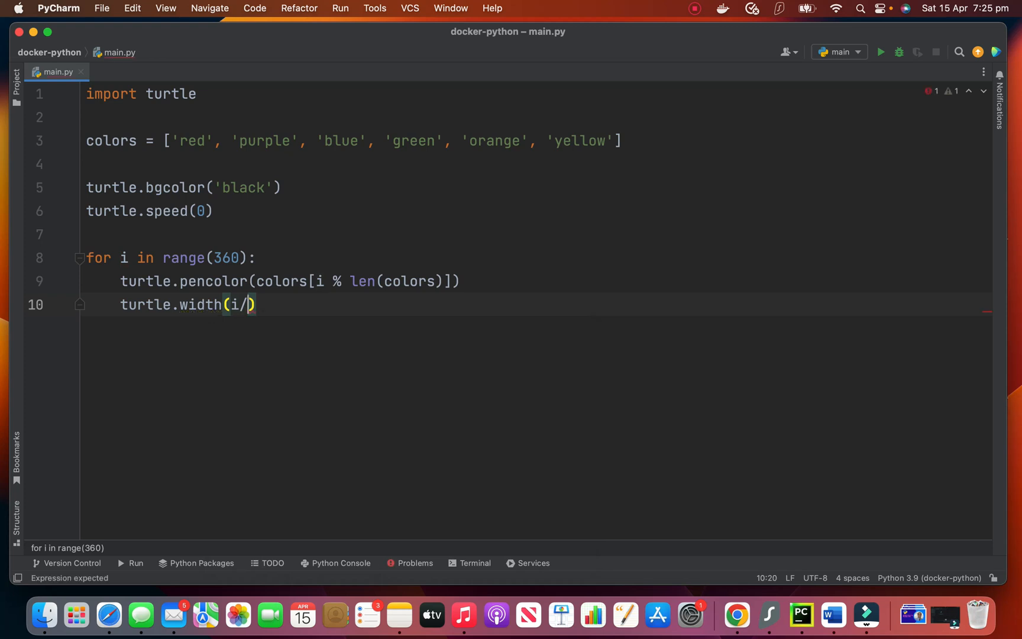
pyautogui.write('100')
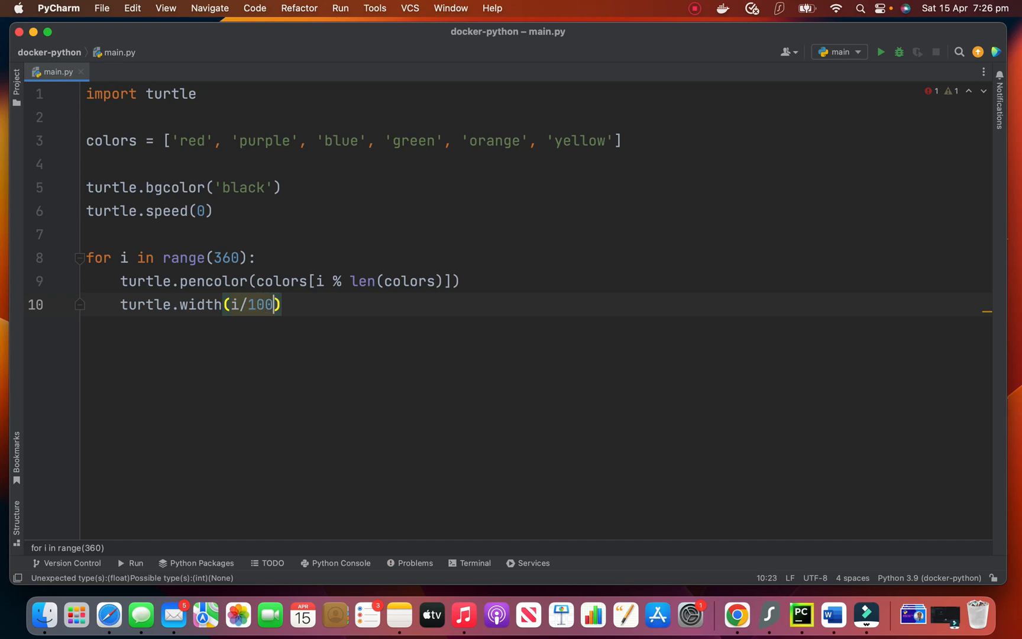
pyautogui.write('" "')
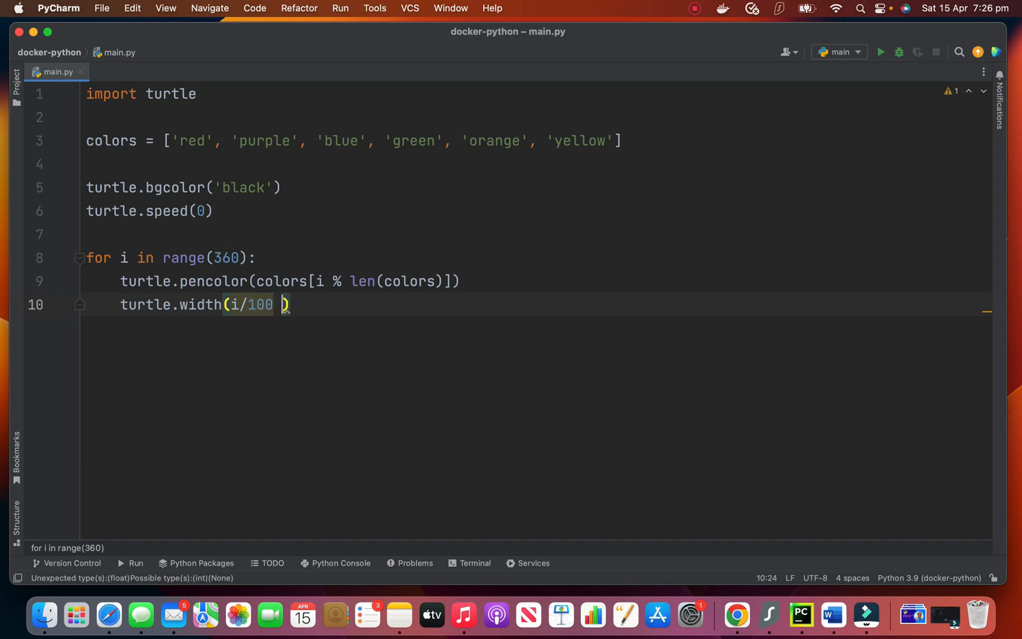
pyautogui.write('+ 1')
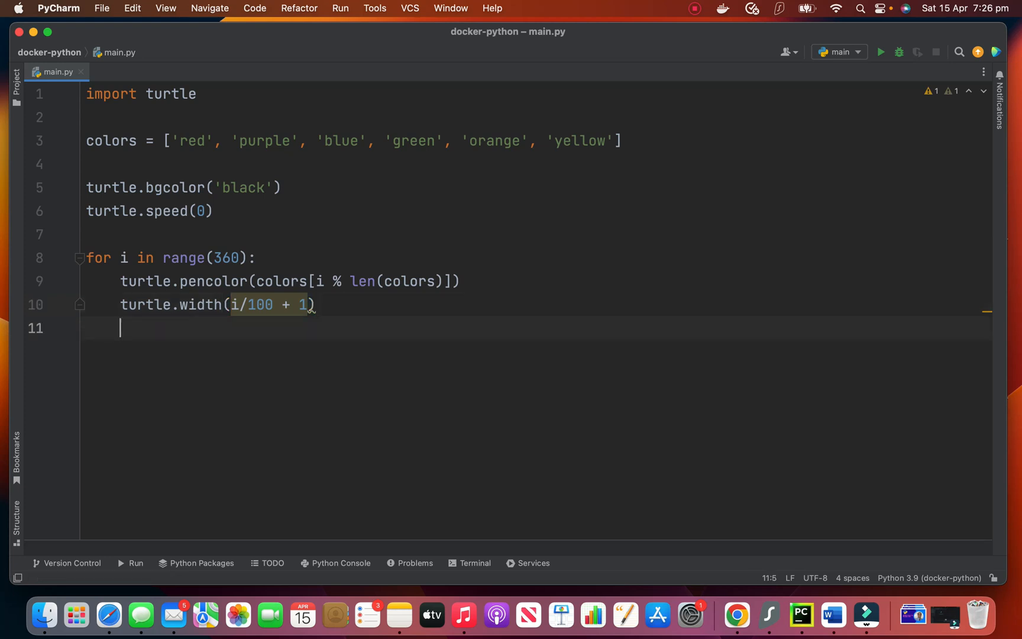
# Make the loop move forward i and turn left 59.
pyautogui.write('turtle.')
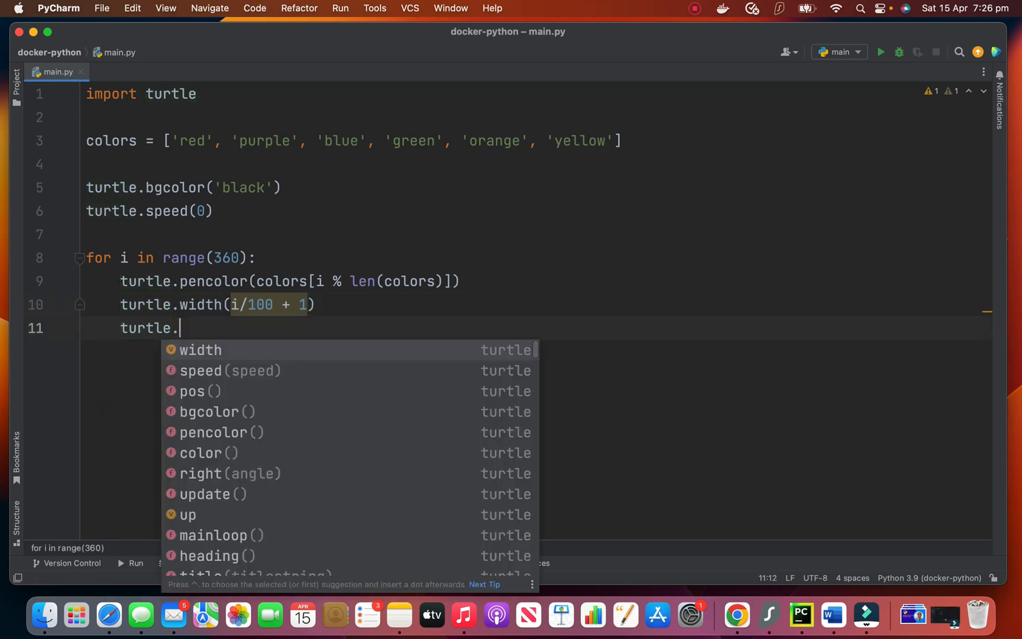
pyautogui.write('forward(')
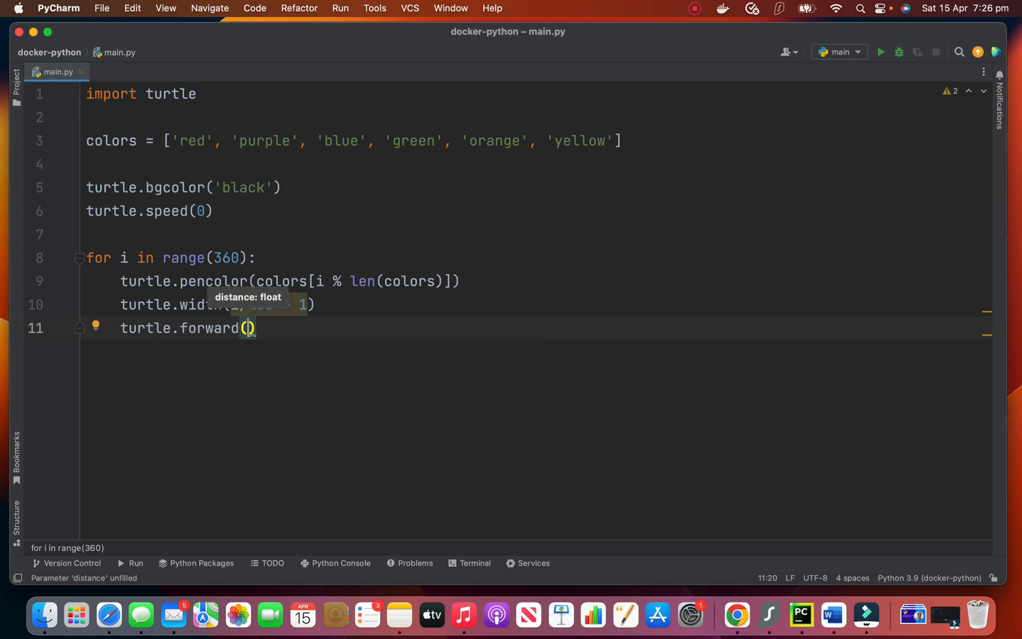
pyautogui.write('i')
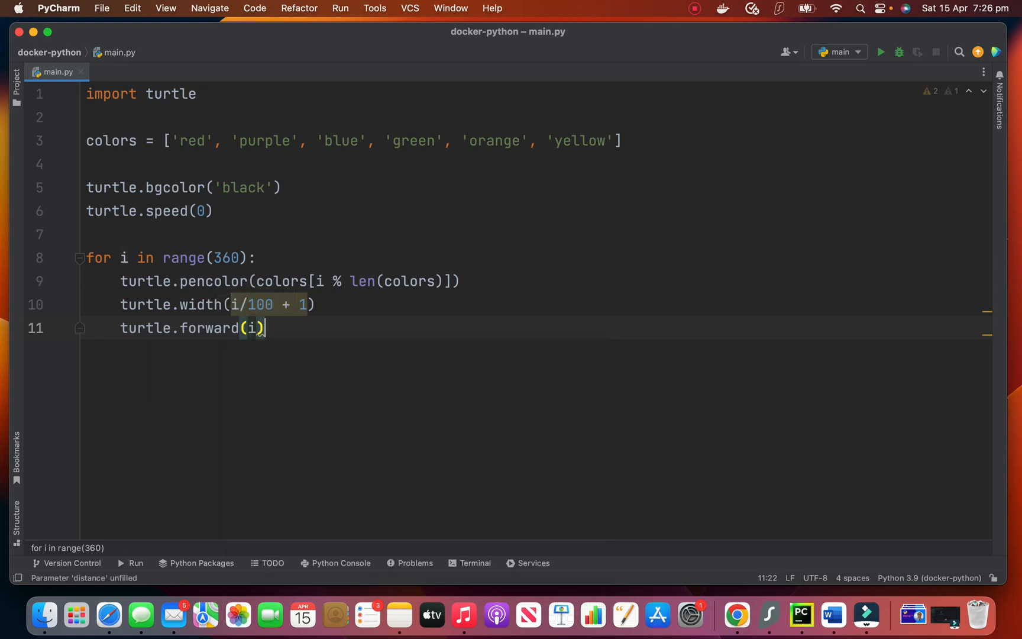
pyautogui.write('tur')
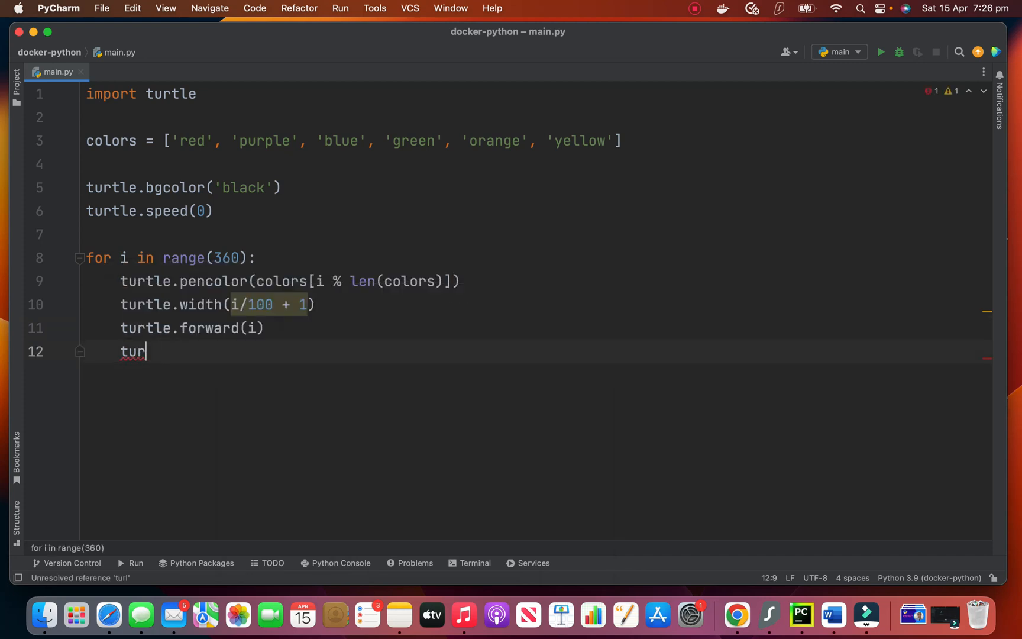
pyautogui.write('tle')
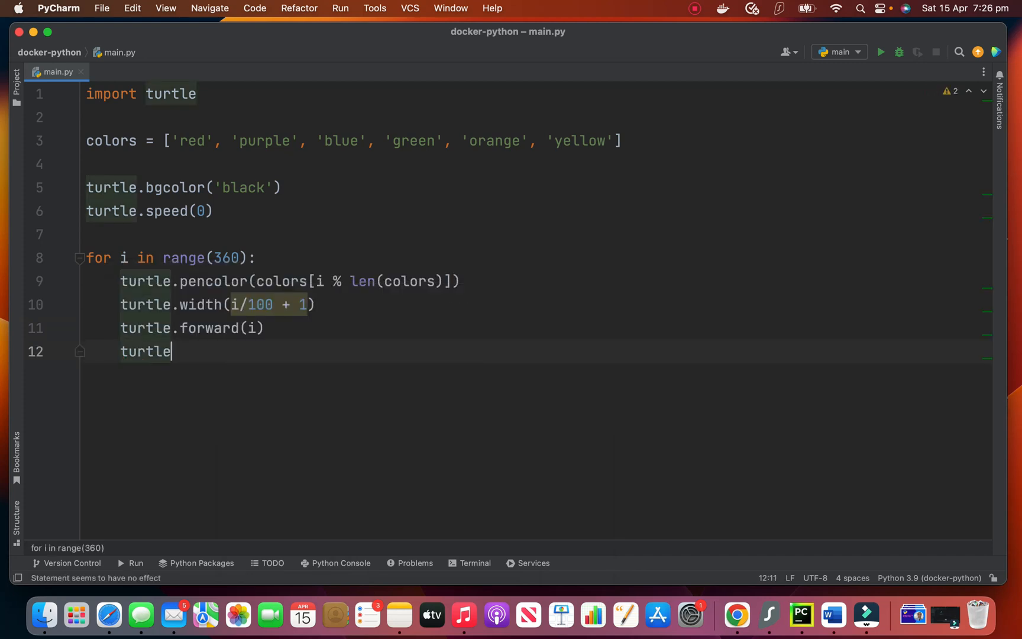
pyautogui.write('.left(59')
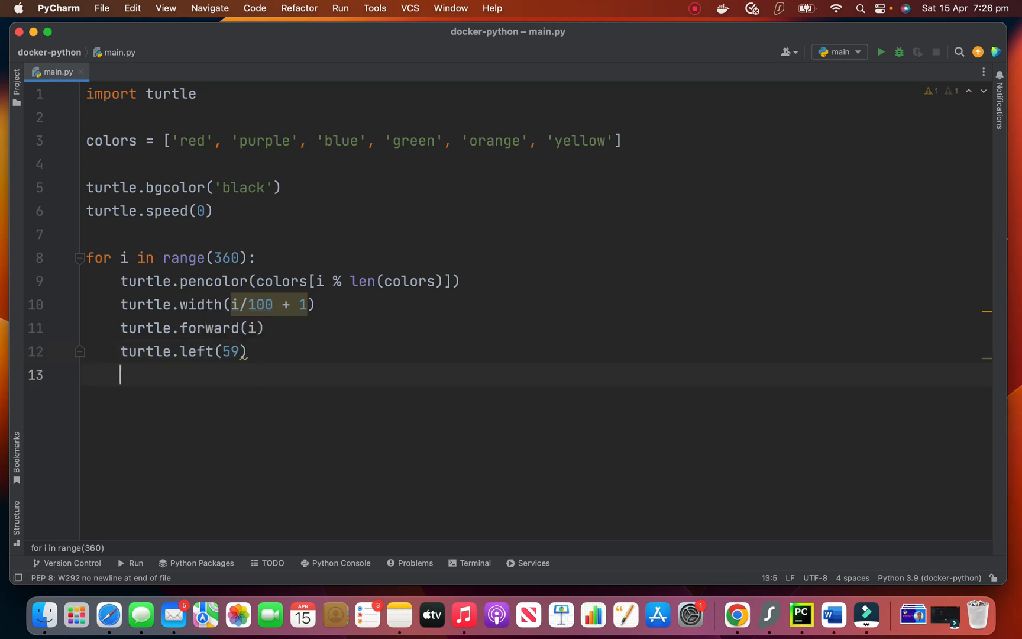
# Add turtle.done() on an unindented line after the loop.
pyautogui.press('enter')
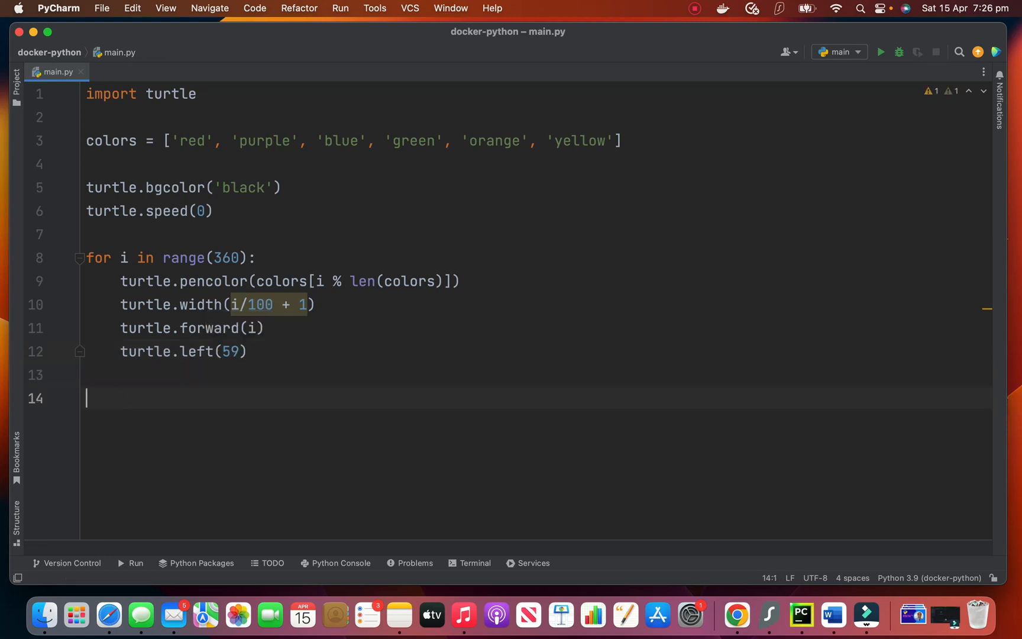
pyautogui.write('turtle.')
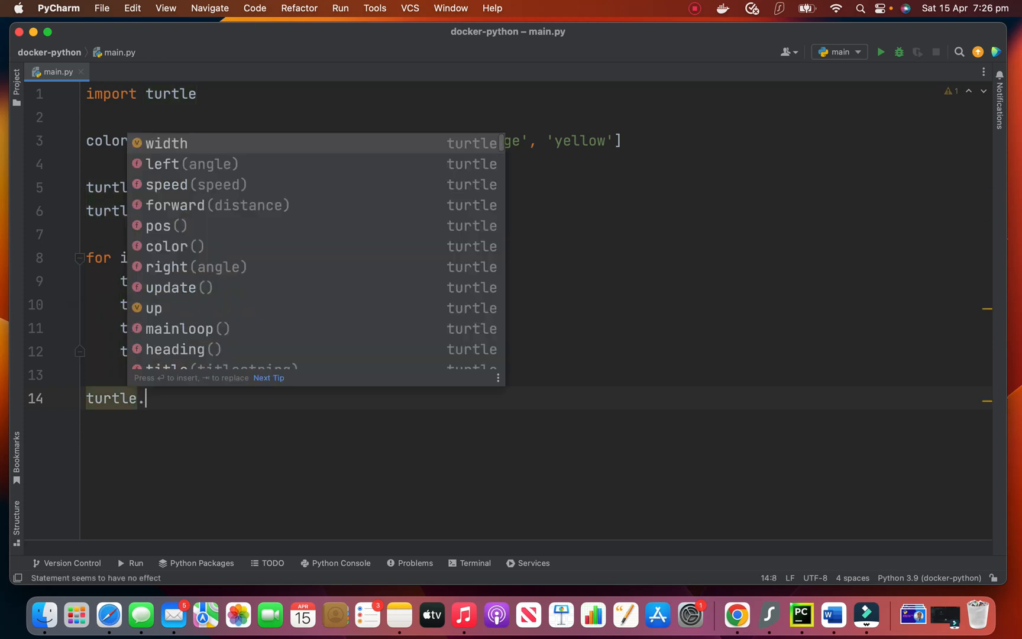
pyautogui.write('done(')
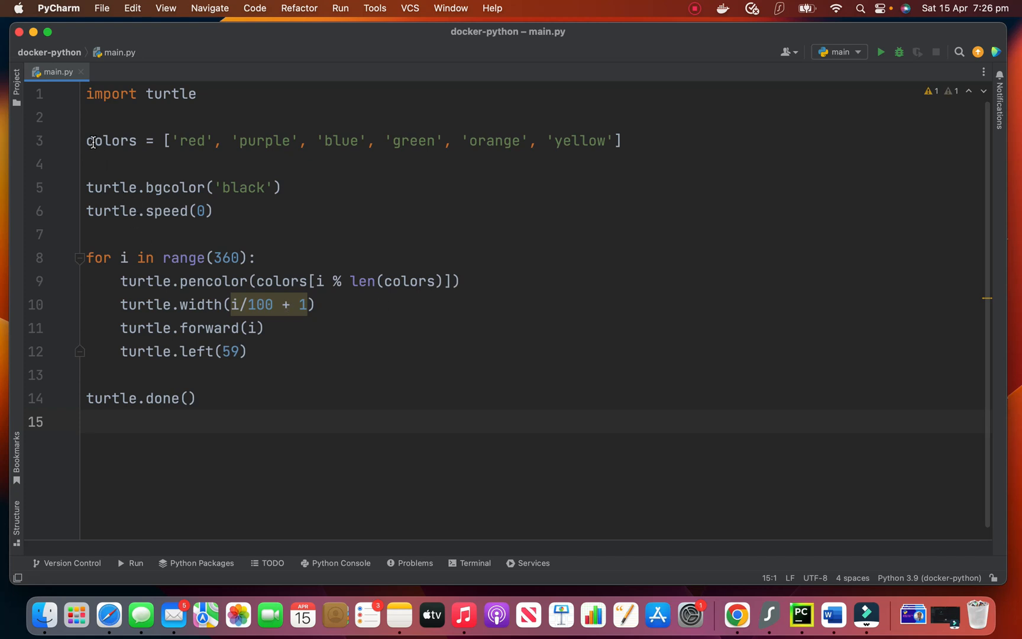
# Run main.py, hit the _tkinter ModuleNotFoundError, and select the whole script.
pyautogui.click(275, 377)
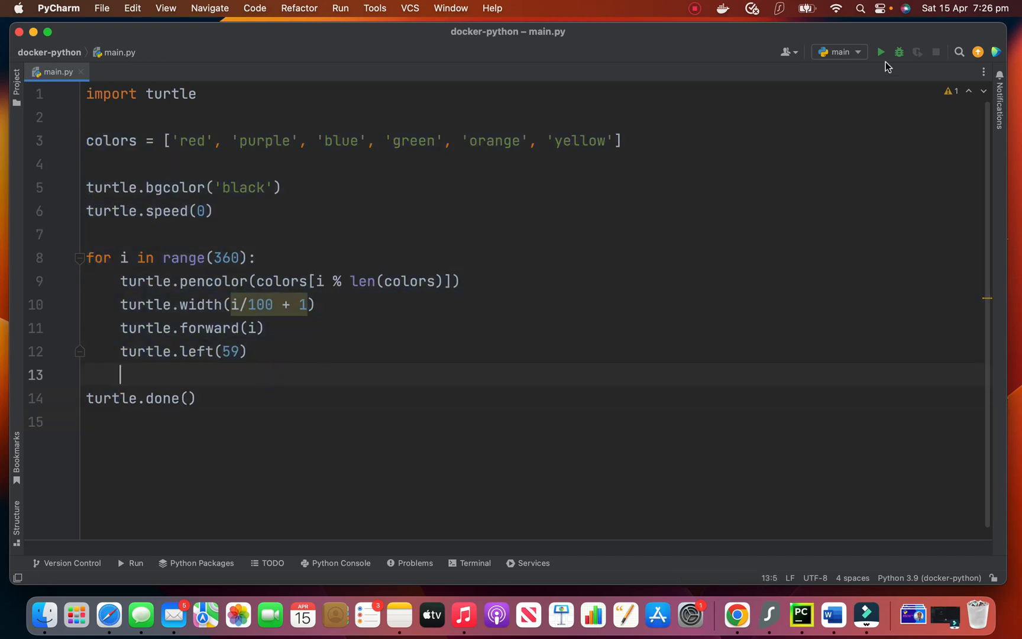
pyautogui.moveTo(880, 52)
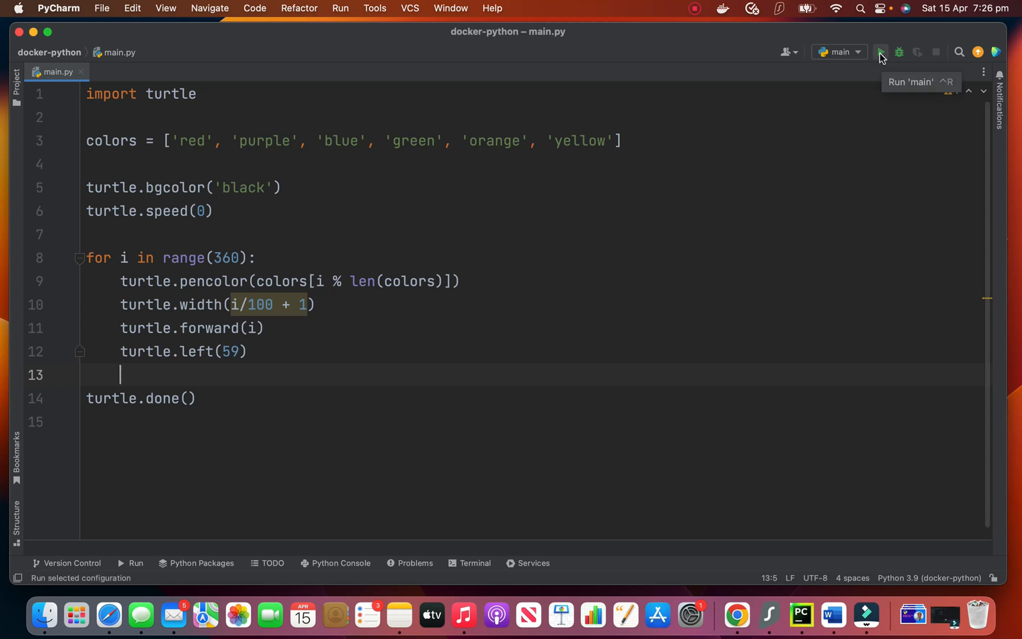
pyautogui.click(880, 52)
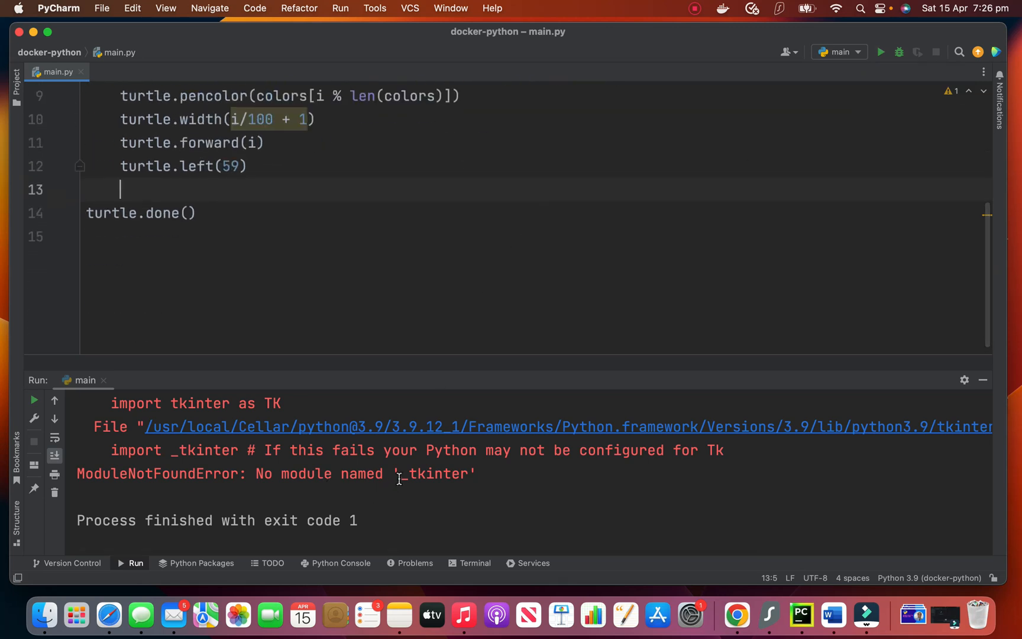
pyautogui.click(198, 212)
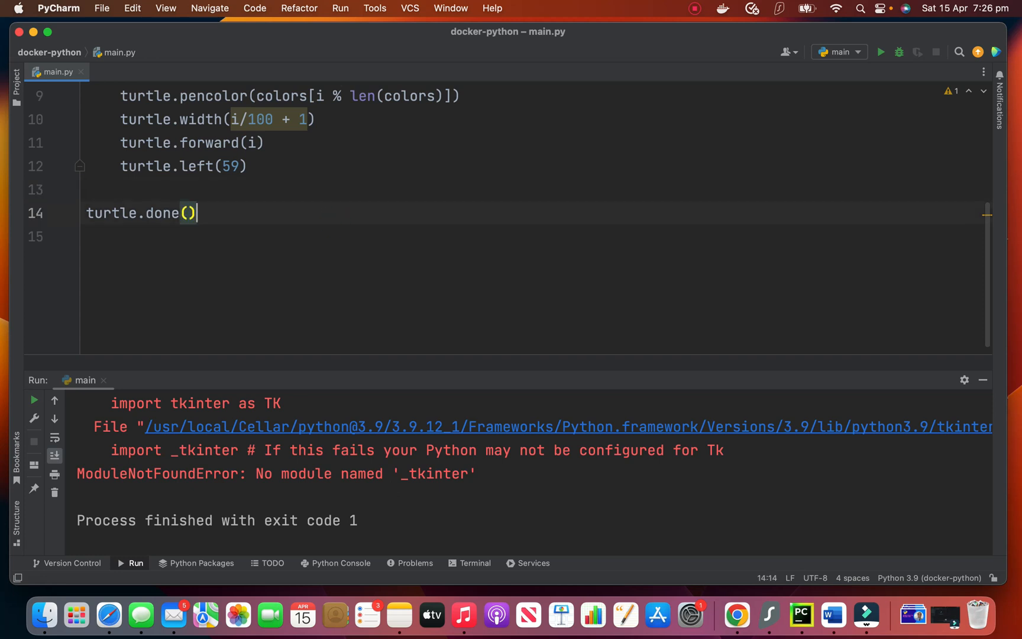
pyautogui.press('cmd+a')
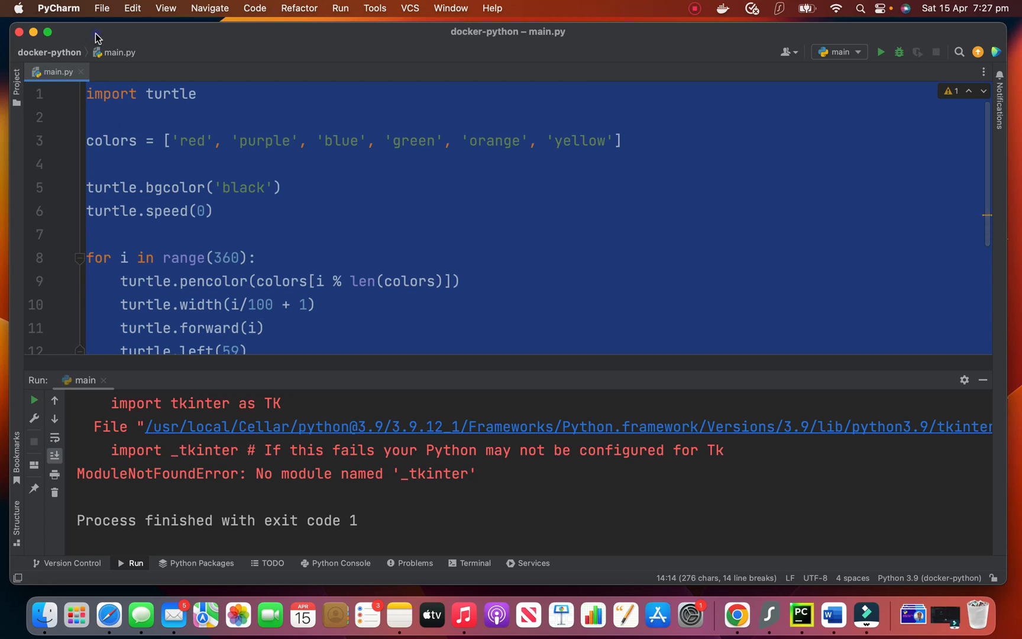
# Open the recent 'test' project in this window and dismiss the Tip of the Day.
pyautogui.click(101, 7)
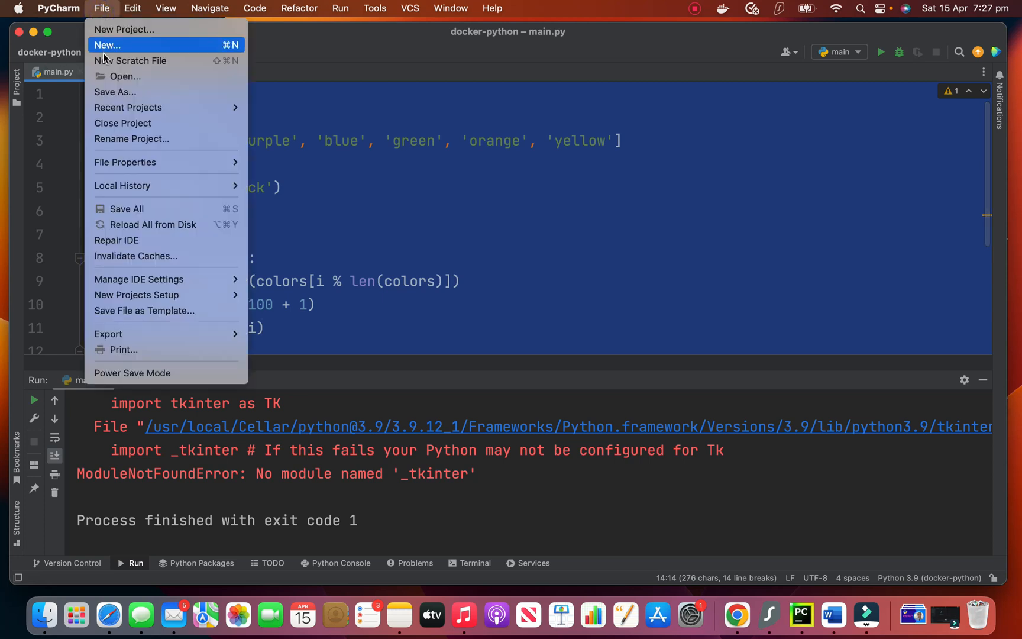
pyautogui.moveTo(129, 107)
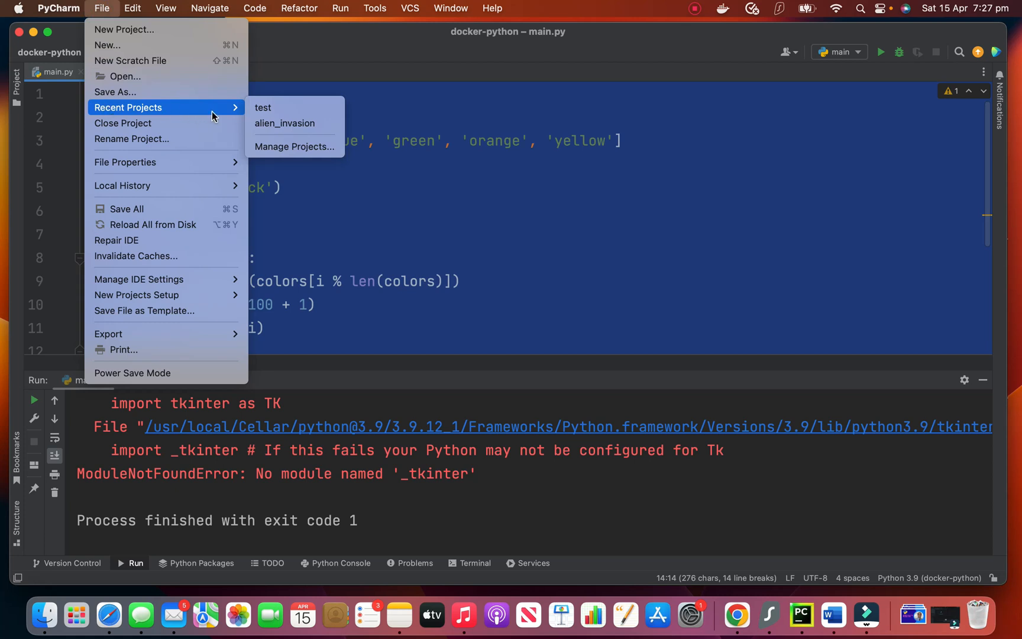
pyautogui.moveTo(274, 109)
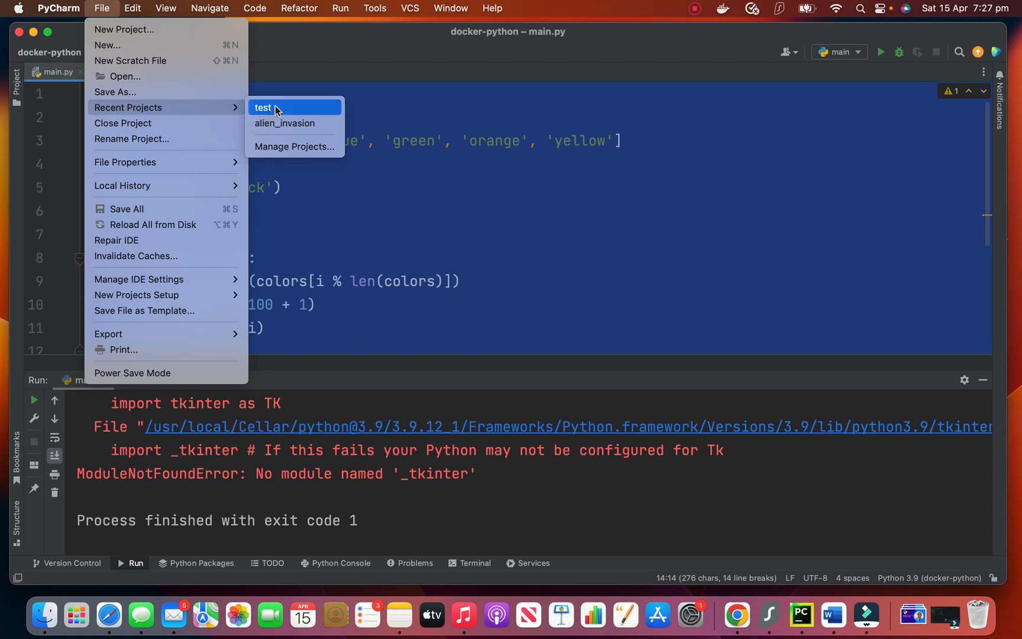
pyautogui.click(264, 108)
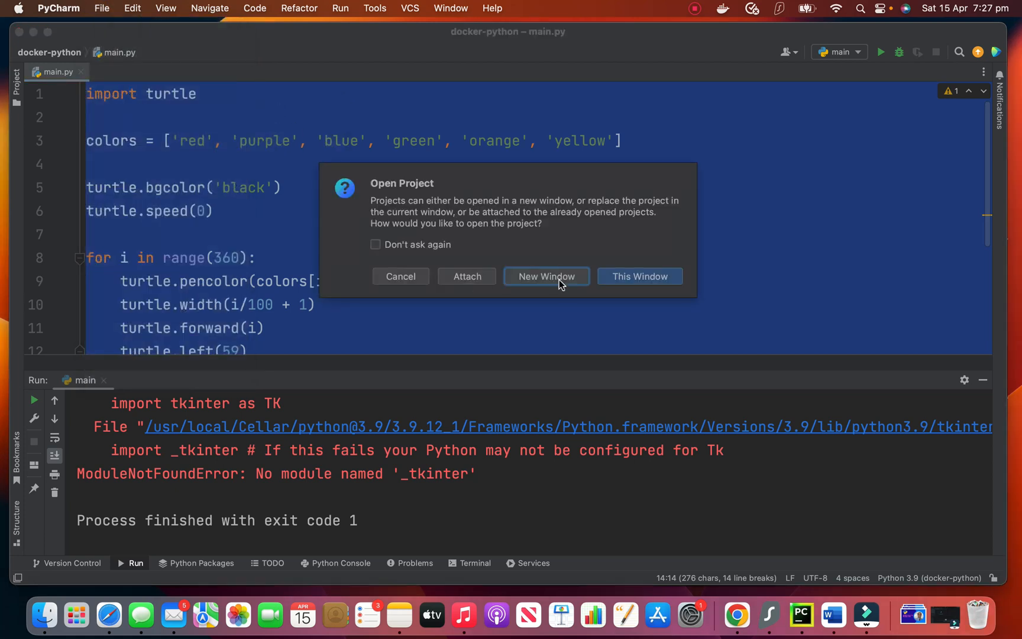
pyautogui.moveTo(618, 279)
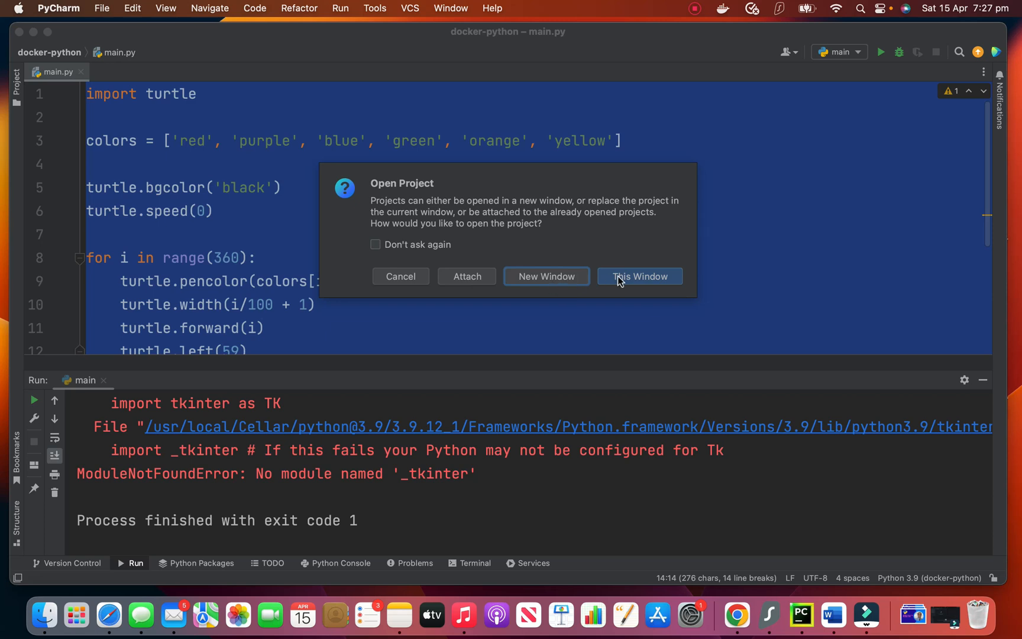
pyautogui.click(639, 276)
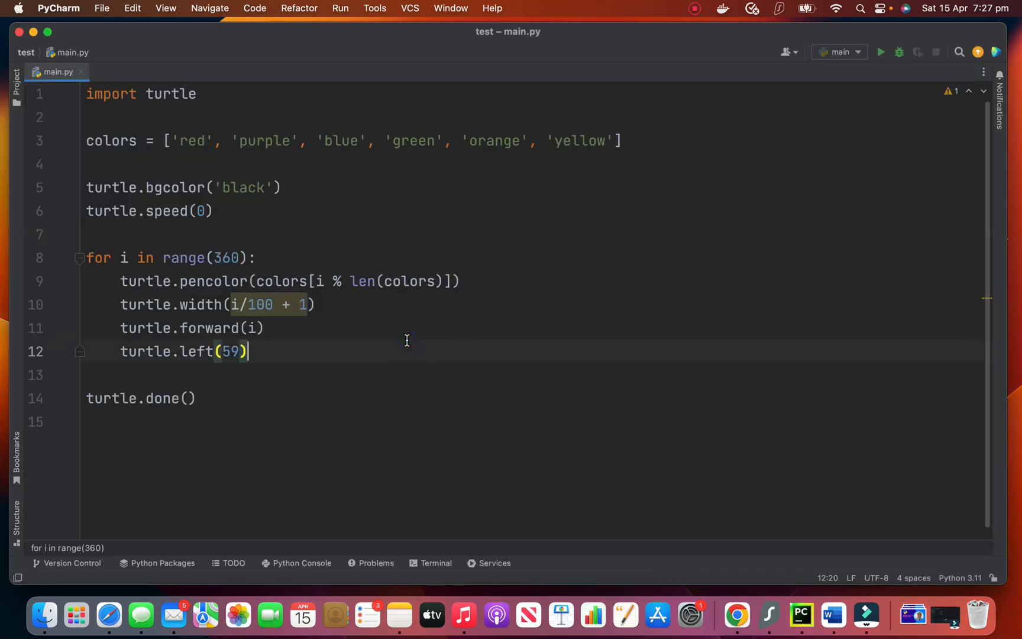
pyautogui.press('cmd+a')
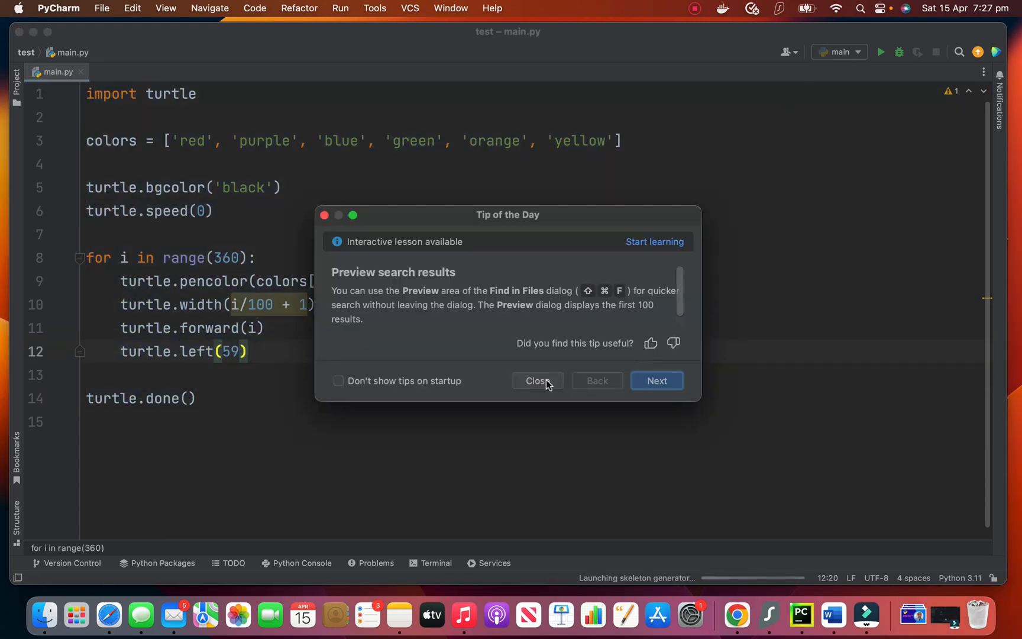
pyautogui.click(537, 380)
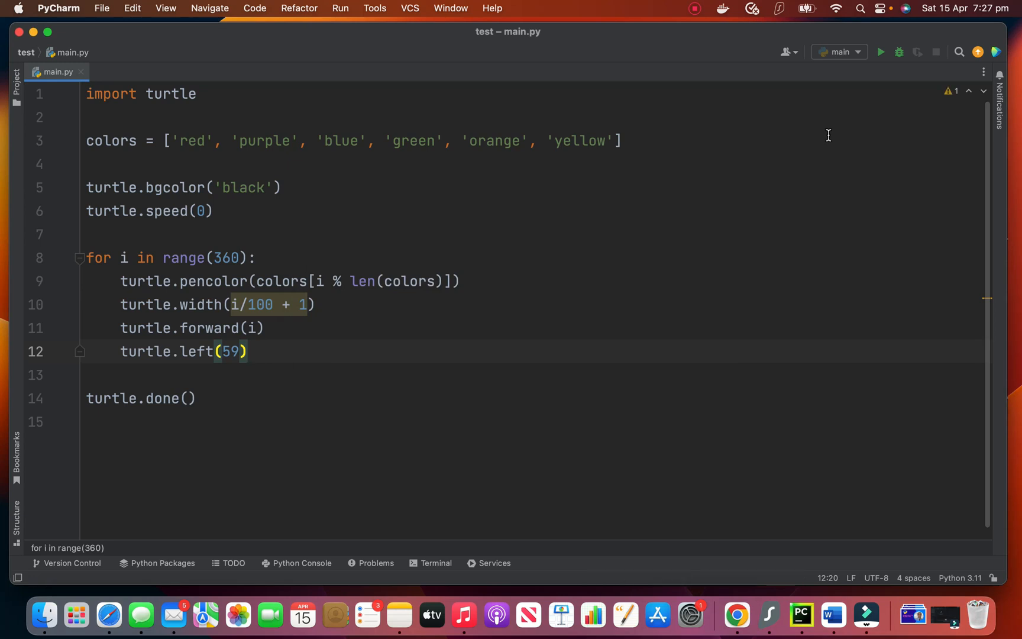
# Run the test project's main.py, which ends with a turtle.Terminator error.
pyautogui.click(880, 52)
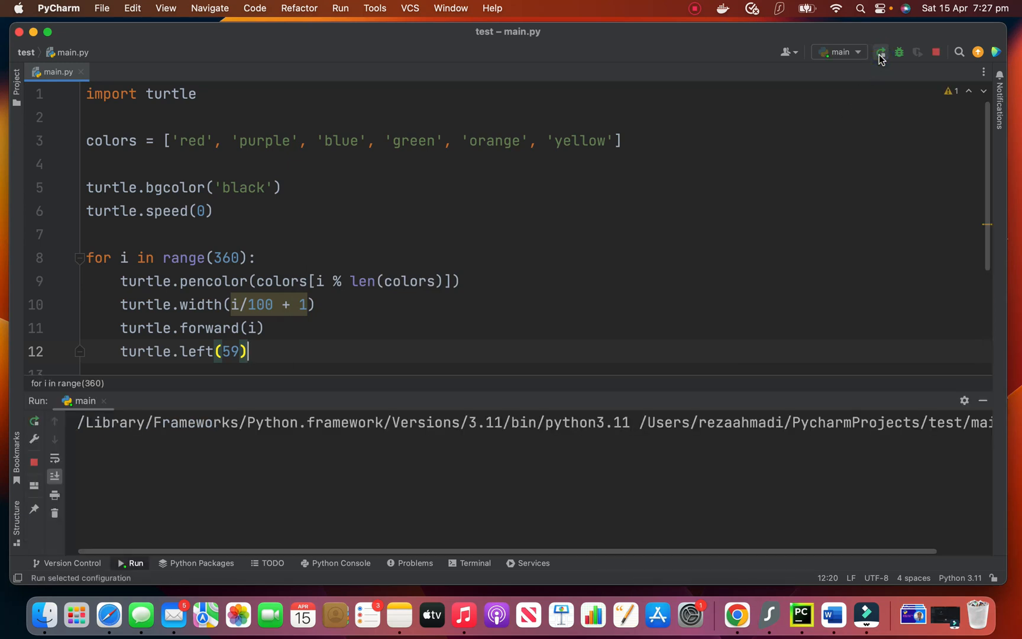
pyautogui.click(880, 52)
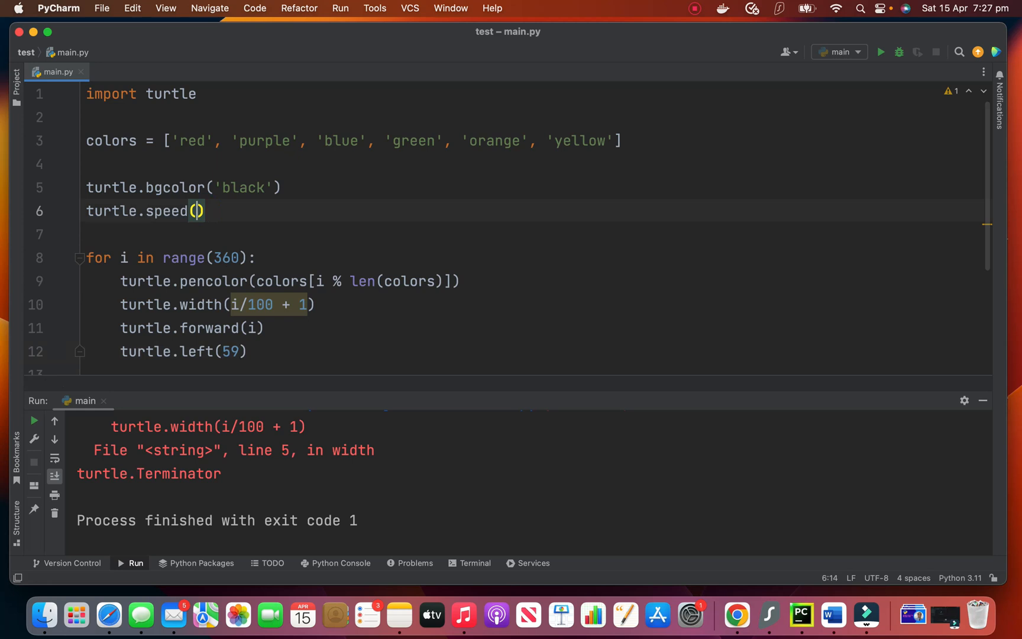
# Run the script at speeds 5 and 1, then at speed 0 to open Turtle Graphics.
pyautogui.write('5')
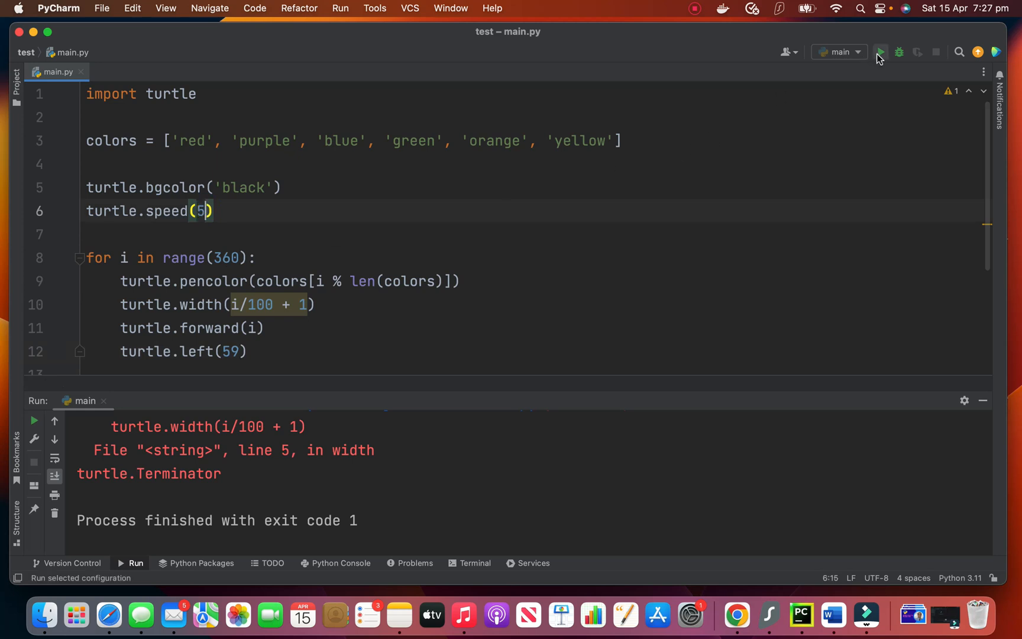
pyautogui.click(880, 52)
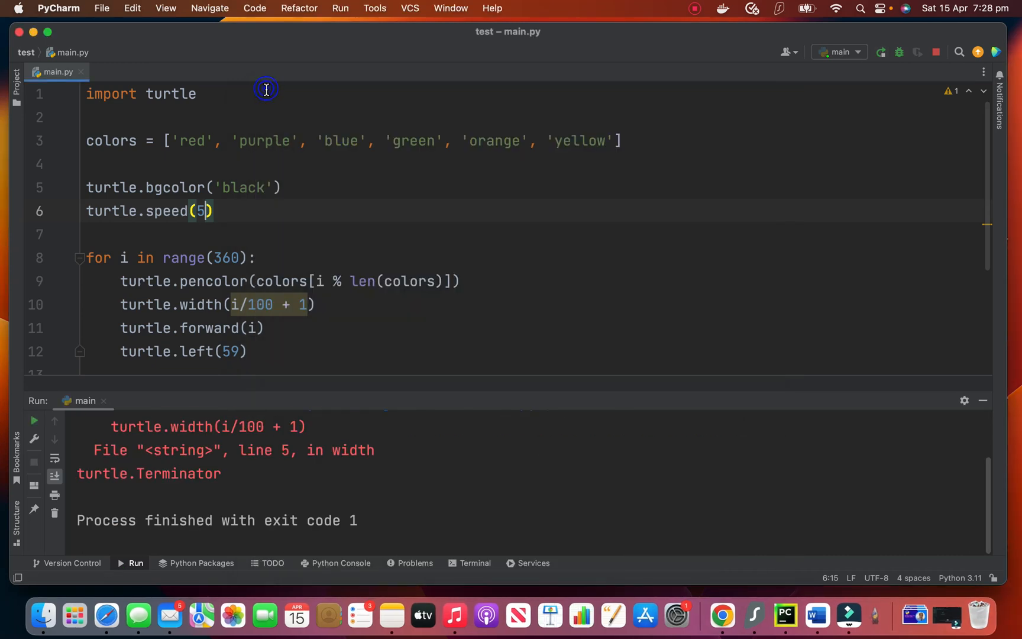
pyautogui.write('1')
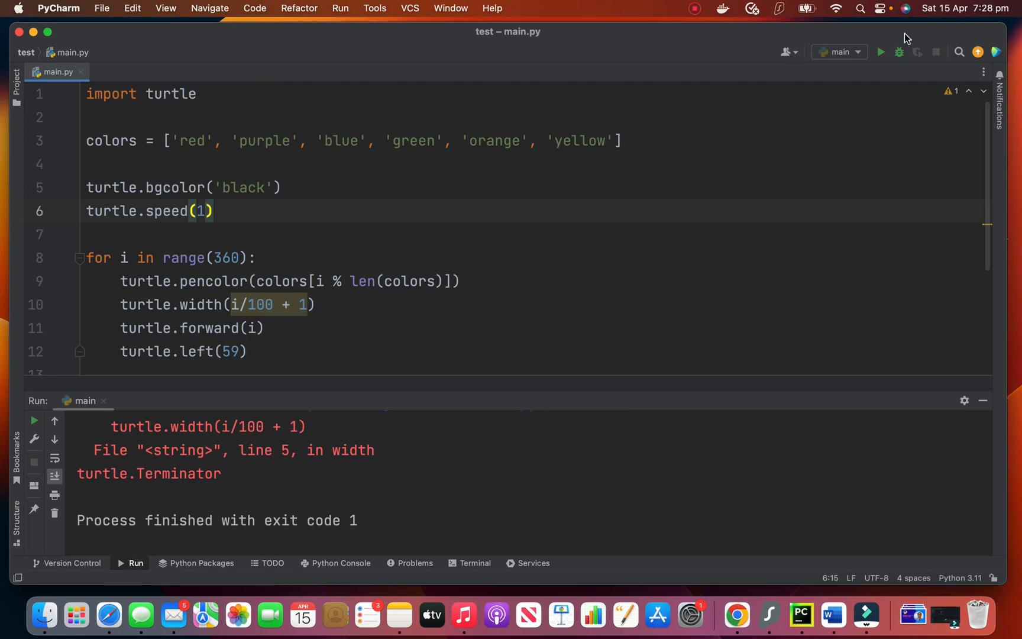
pyautogui.click(881, 52)
pyautogui.write('0')
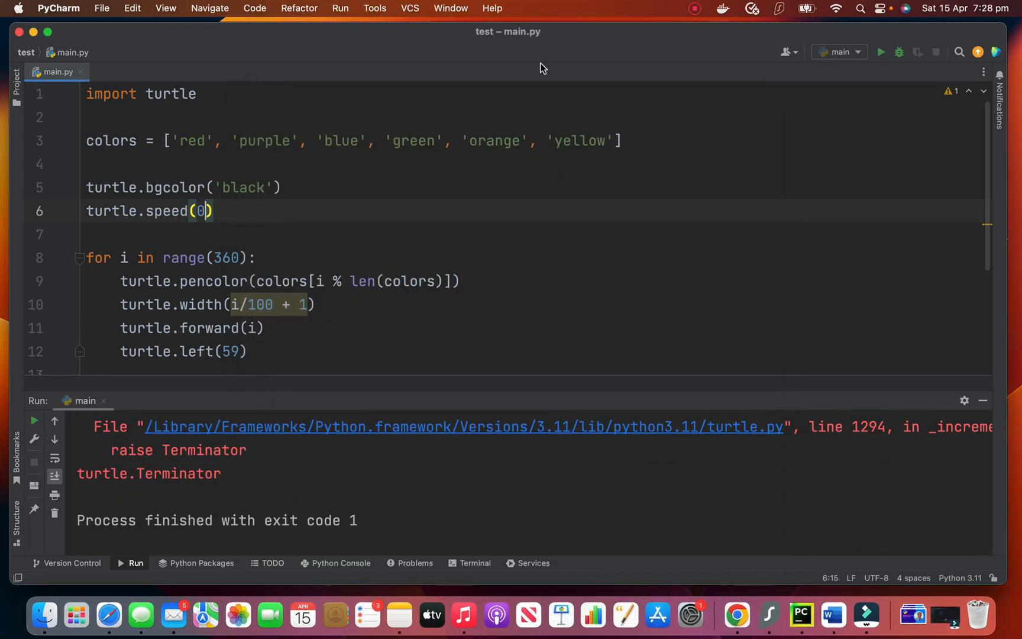
pyautogui.click(880, 52)
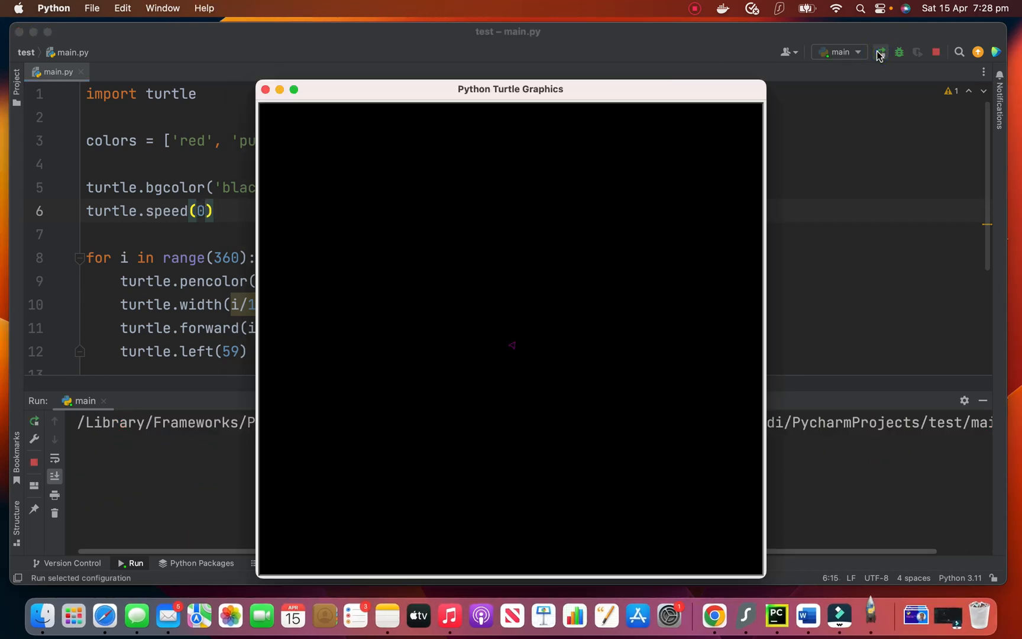